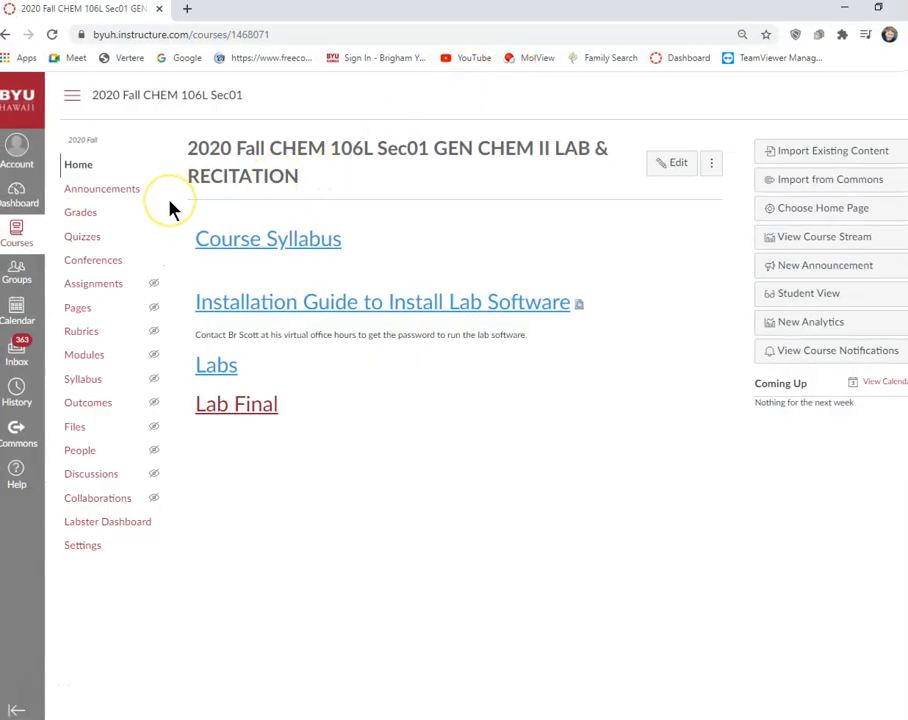
pyautogui.moveTo(252, 412)
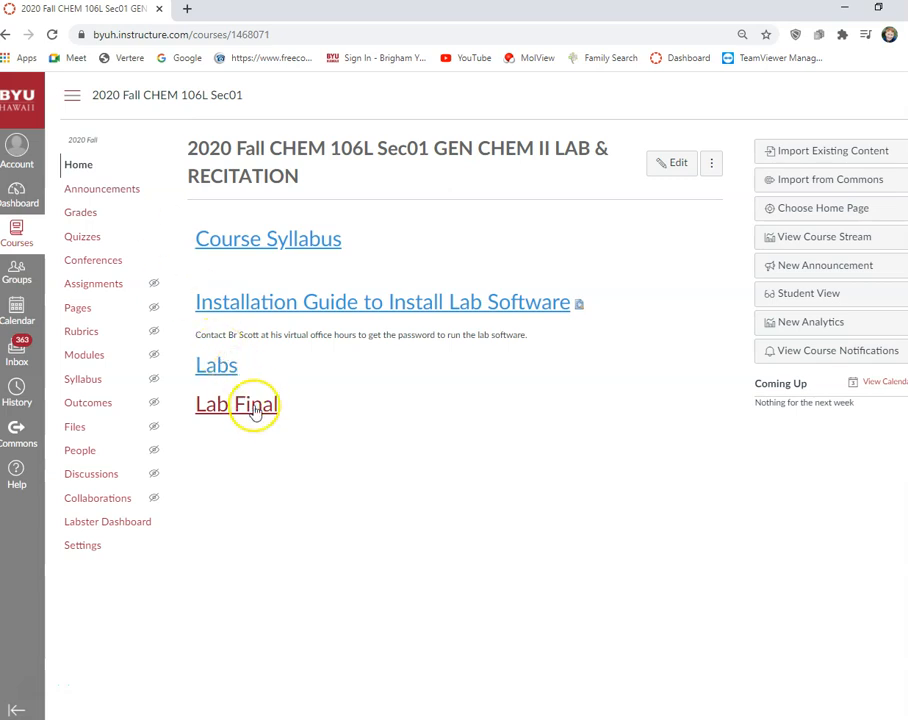
# Bring up the Lab Final assignment and highlight the lines describing the titration unknowns while reading
pyautogui.click(236, 404)
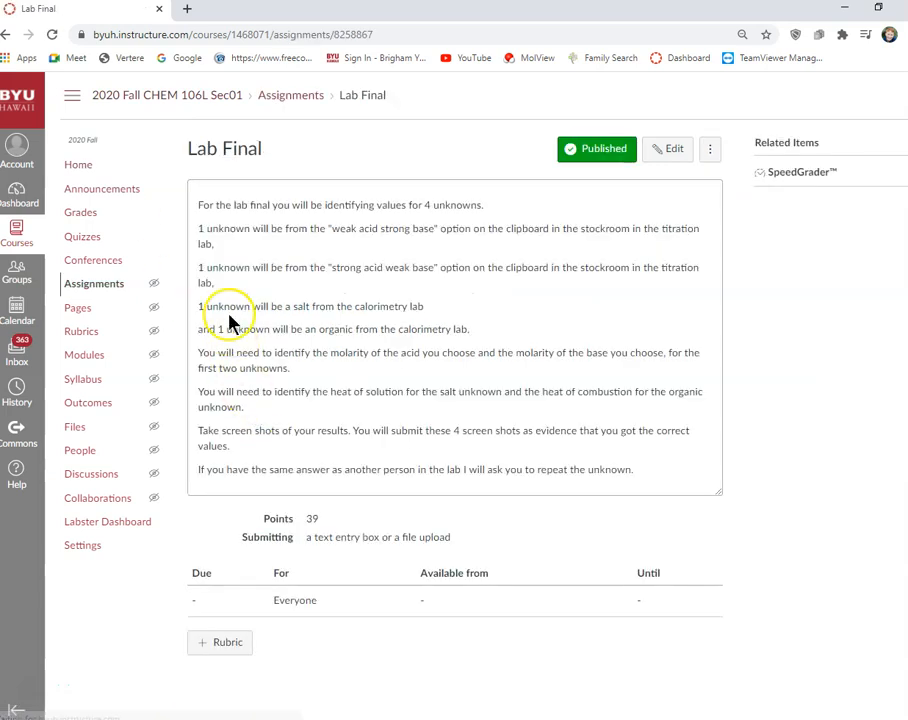
pyautogui.moveTo(240, 240)
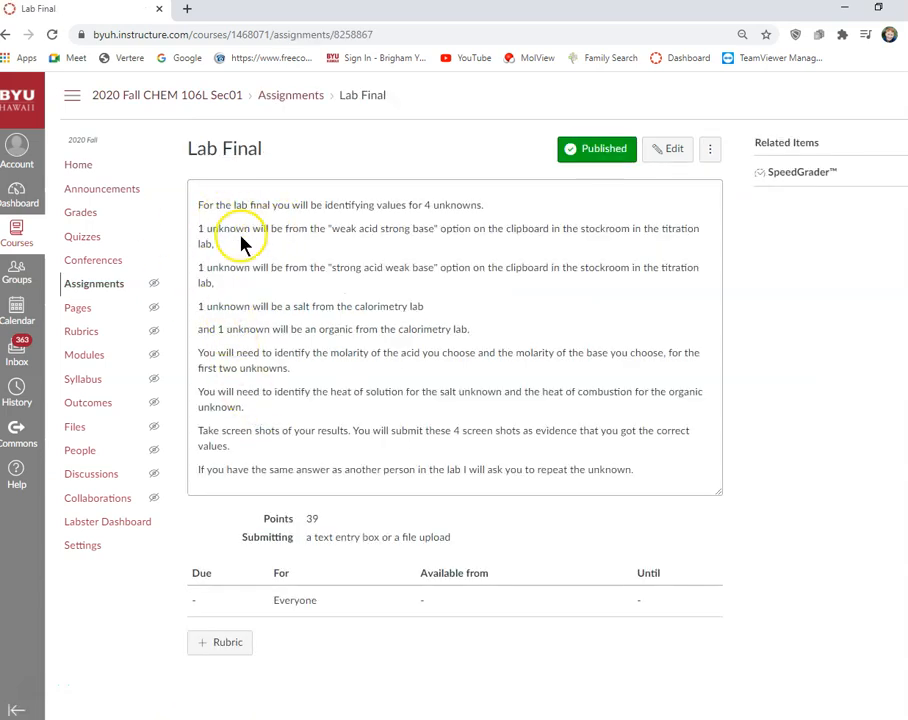
pyautogui.doubleClick(212, 228)
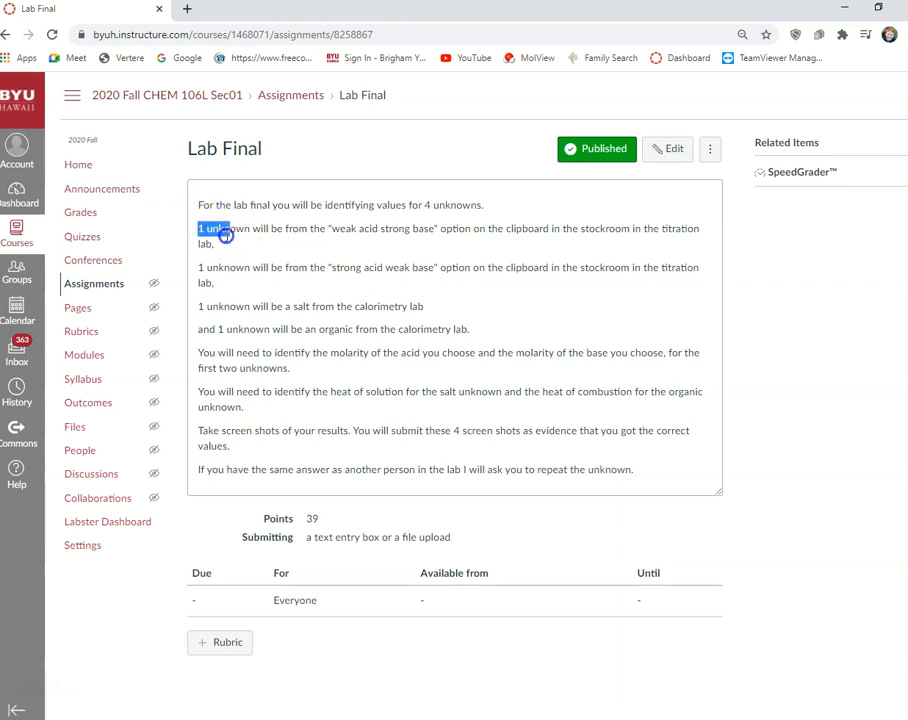
pyautogui.moveTo(196, 228); pyautogui.dragTo(490, 328)
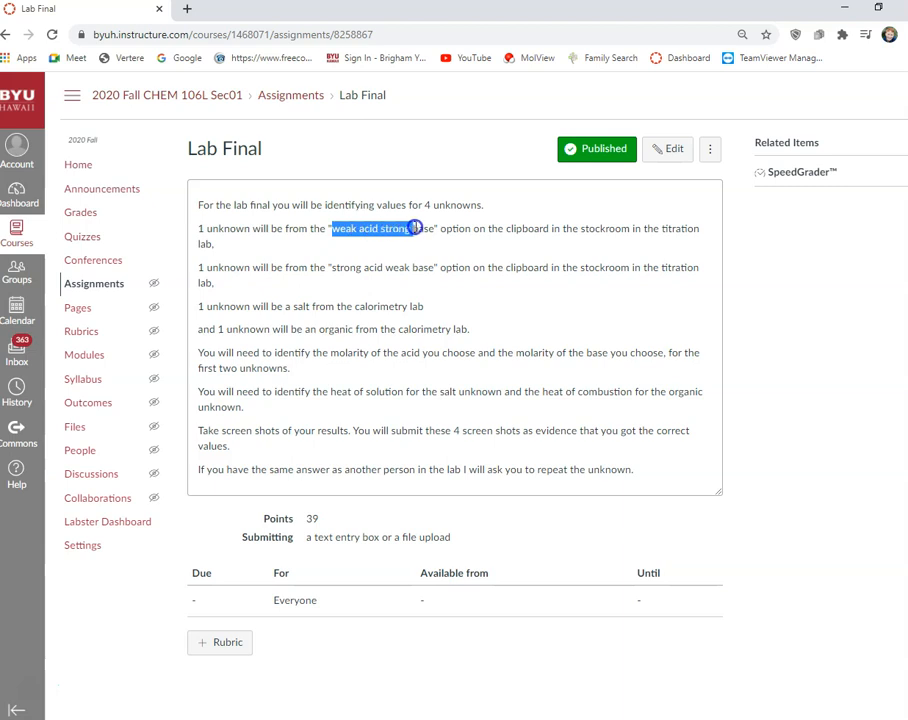
pyautogui.moveTo(410, 228); pyautogui.dragTo(596, 244)
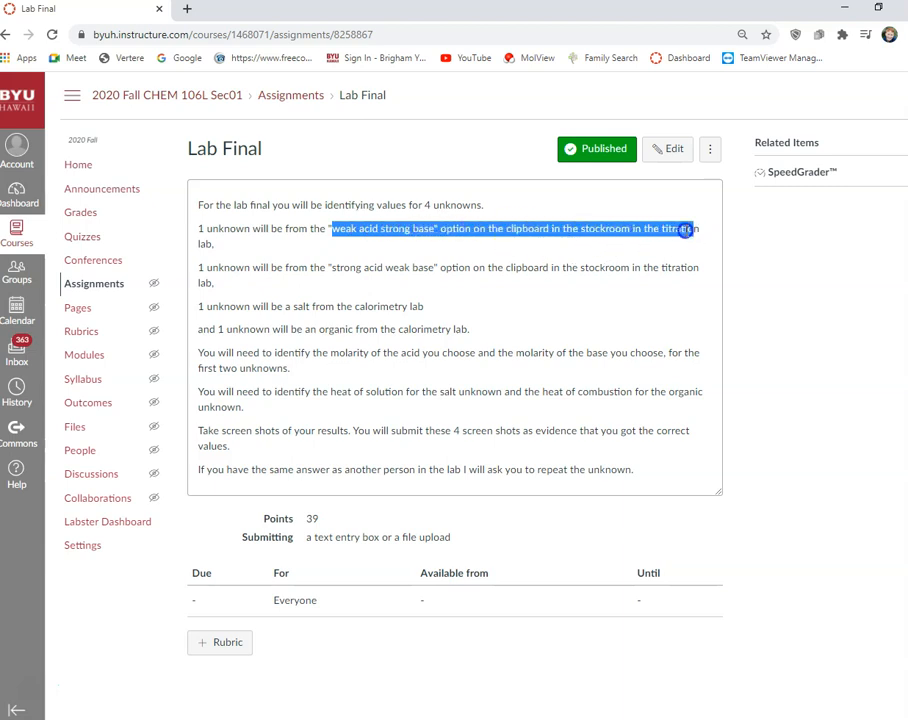
pyautogui.click(332, 270)
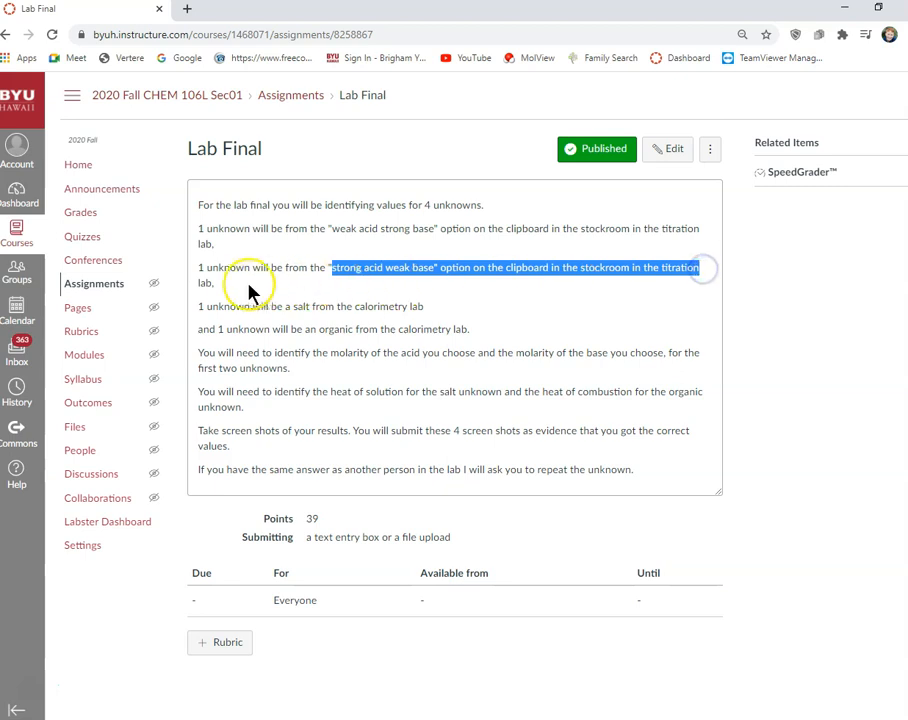
pyautogui.click(218, 288)
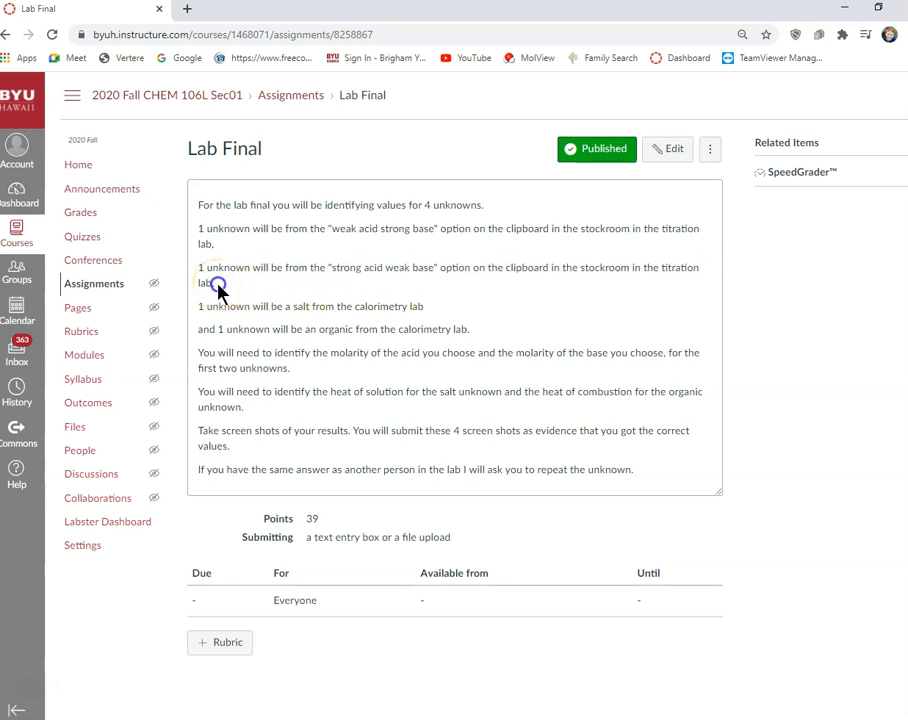
pyautogui.moveTo(220, 292)
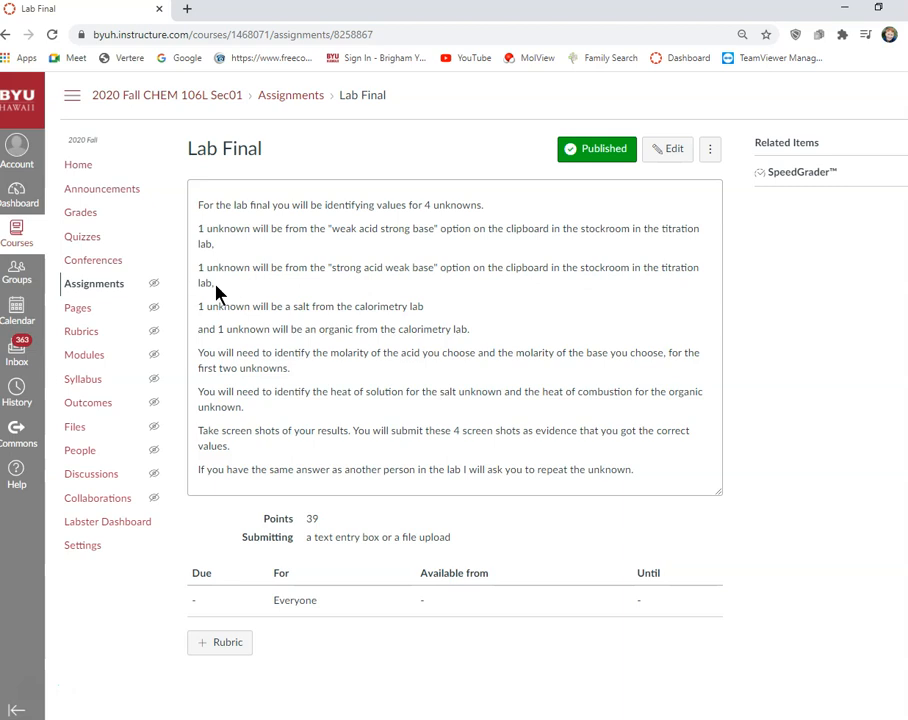
pyautogui.moveTo(308, 312)
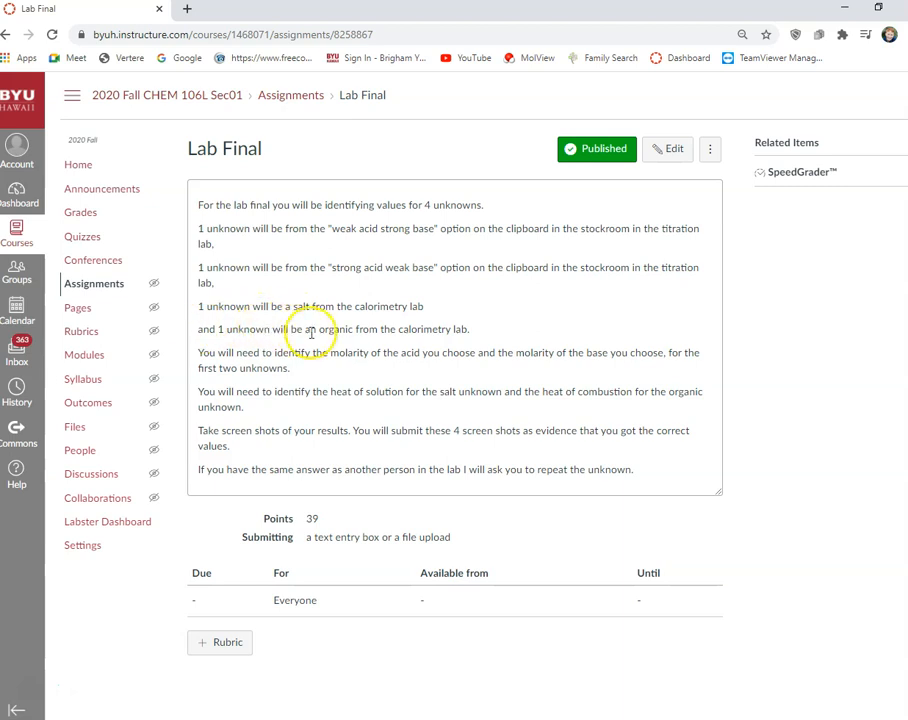
pyautogui.moveTo(420, 344)
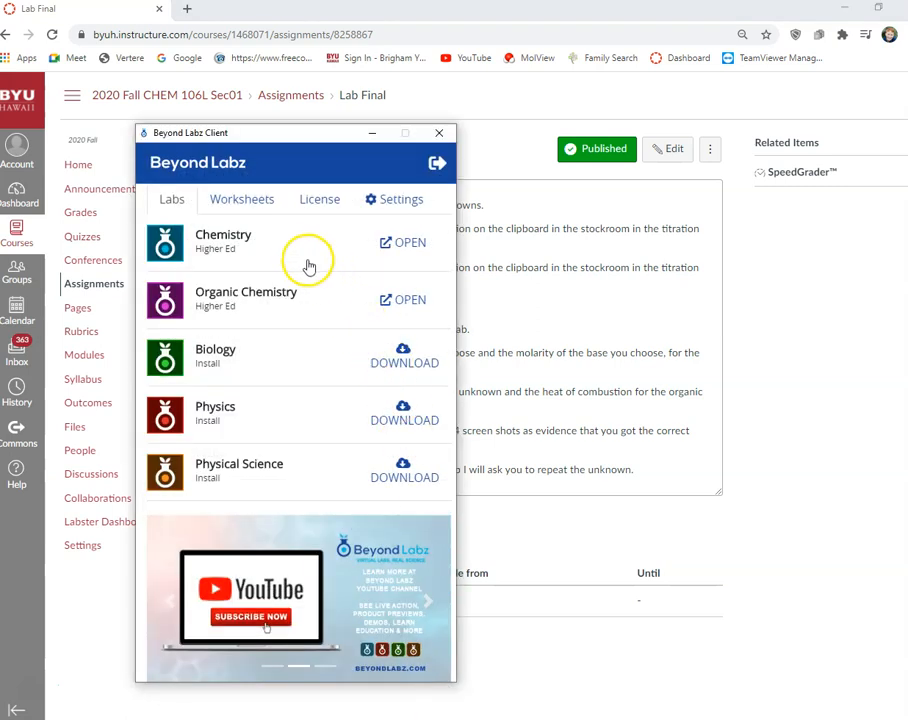
pyautogui.moveTo(220, 248)
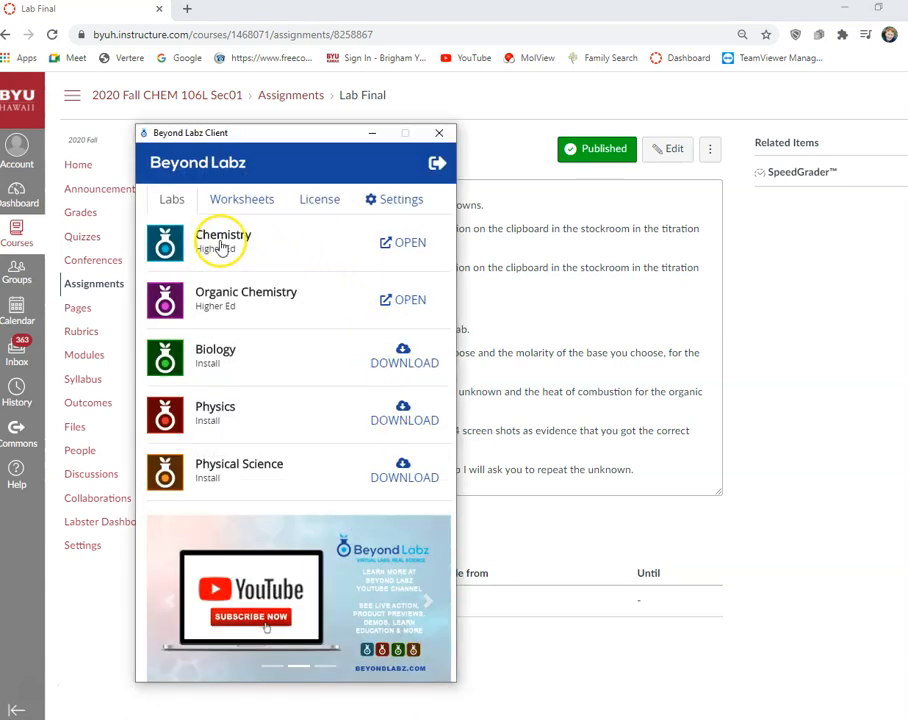
pyautogui.moveTo(412, 250)
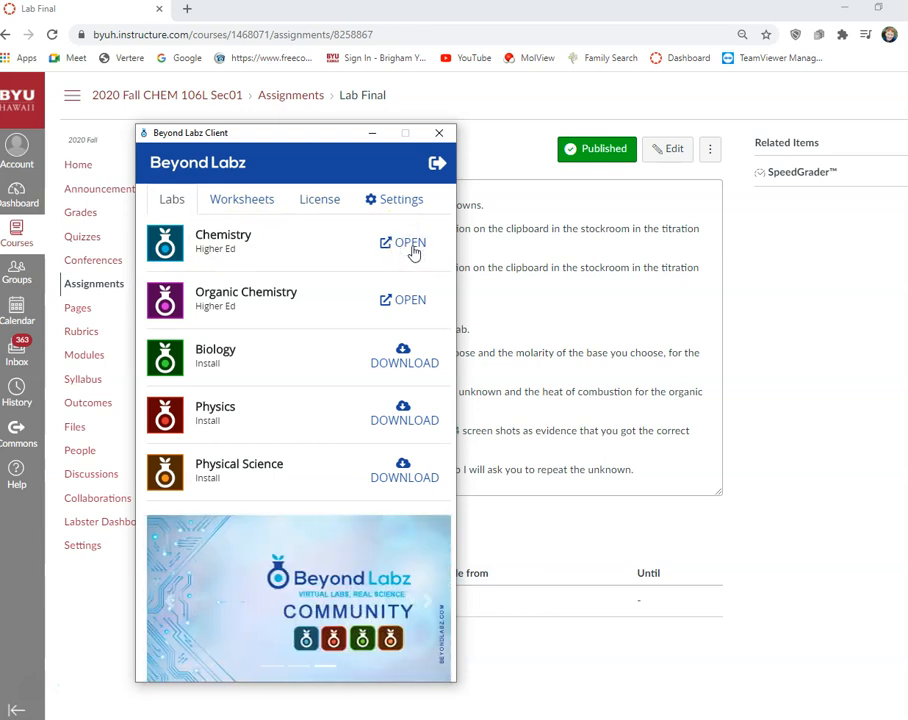
# Launch Chemistry (Higher Ed) so the Virtual ChemLab welcome screen appears
pyautogui.click(402, 242)
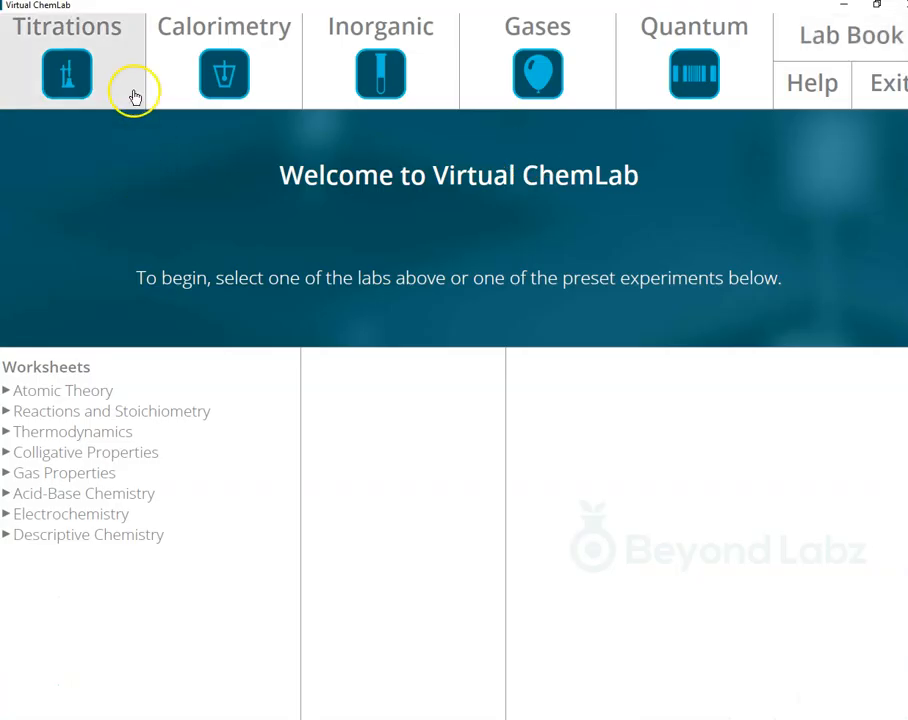
# Enter Titrations and choose the Weak Acid Strong Base Unknown experiment from the stockroom clipboard
pyautogui.click(66, 74)
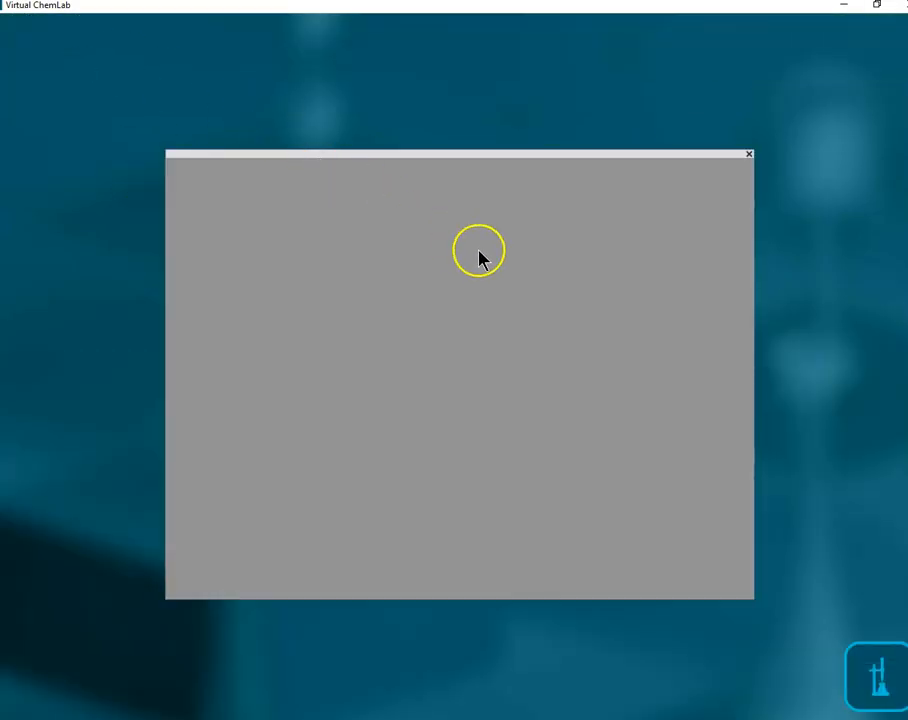
pyautogui.moveTo(576, 160)
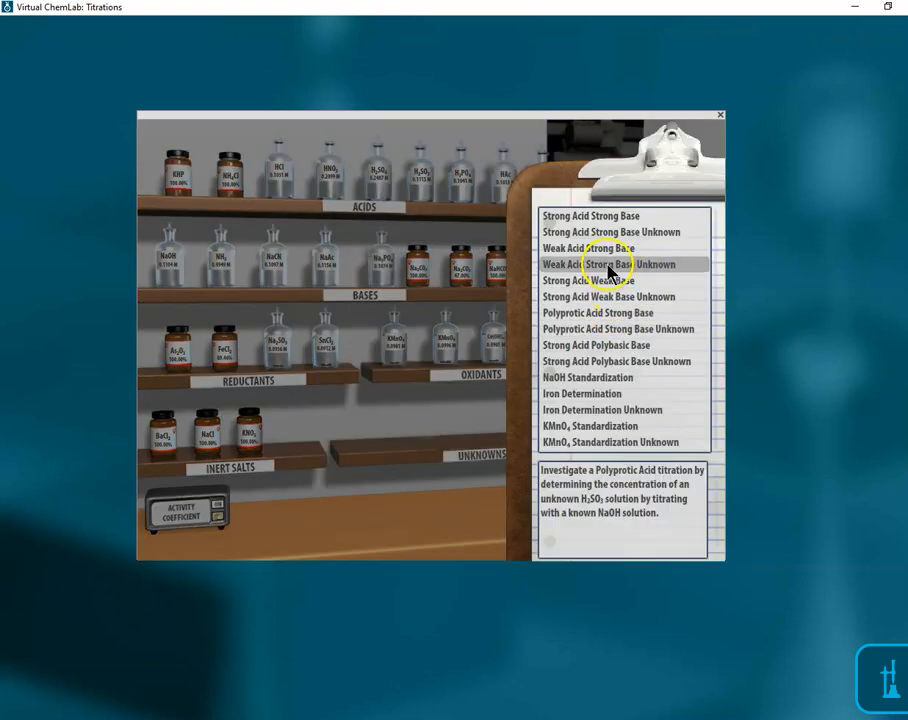
pyautogui.click(588, 248)
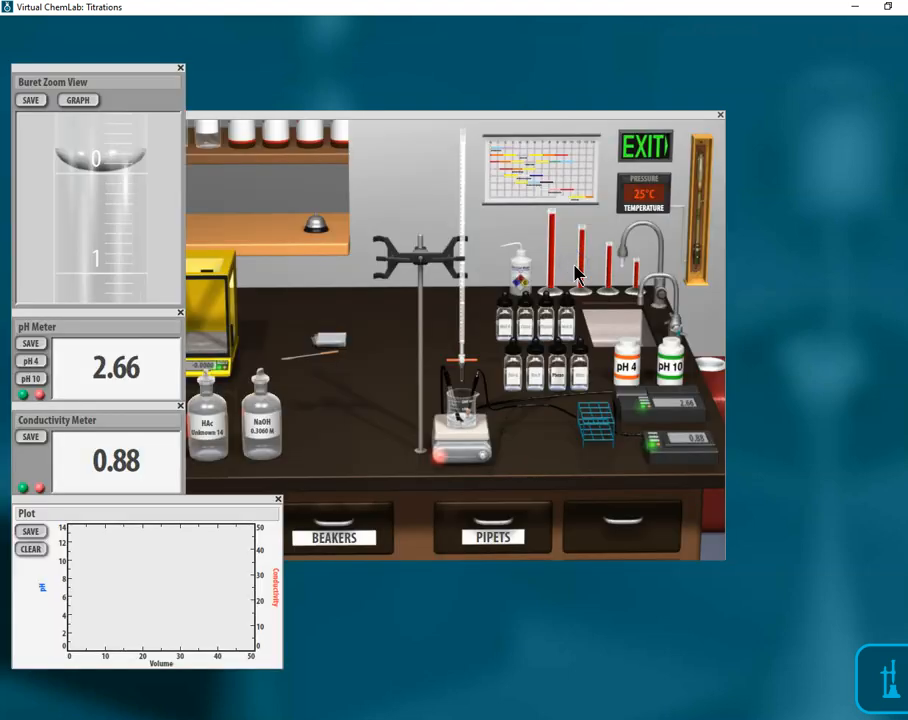
pyautogui.moveTo(224, 458)
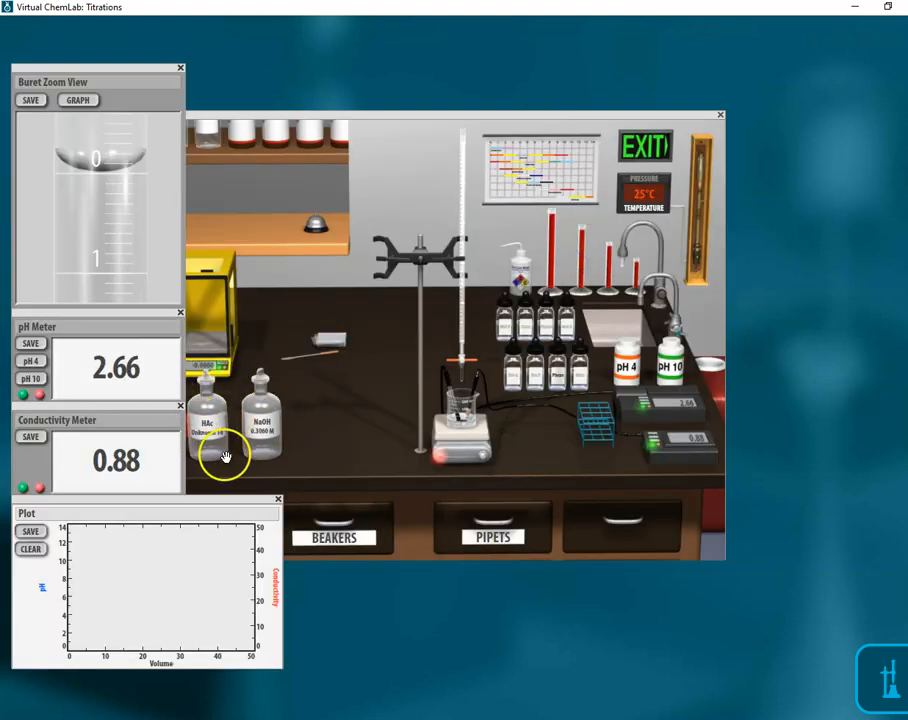
pyautogui.moveTo(220, 420)
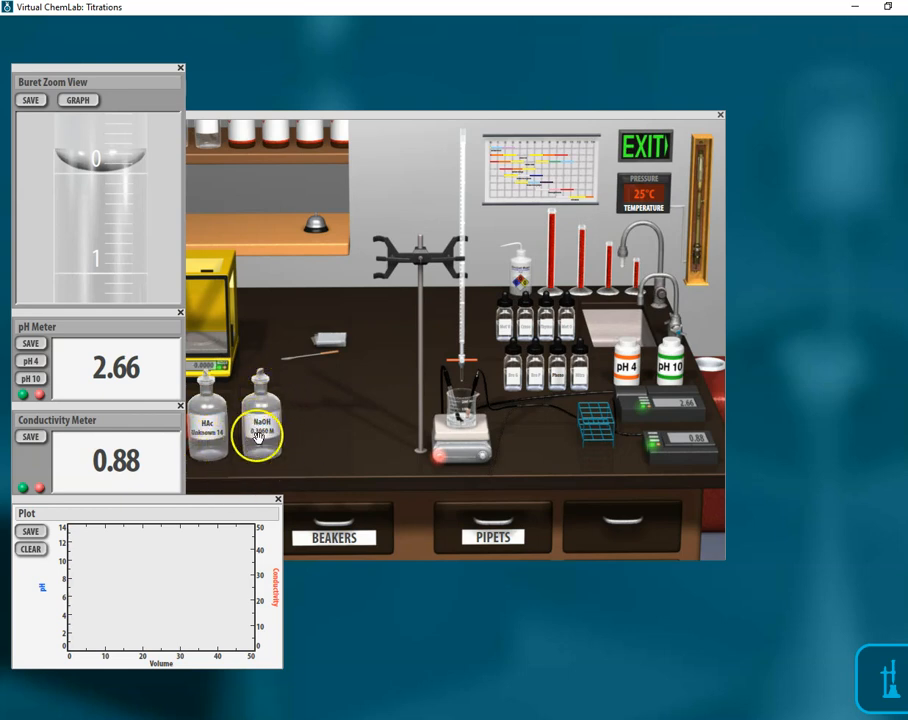
pyautogui.moveTo(464, 176)
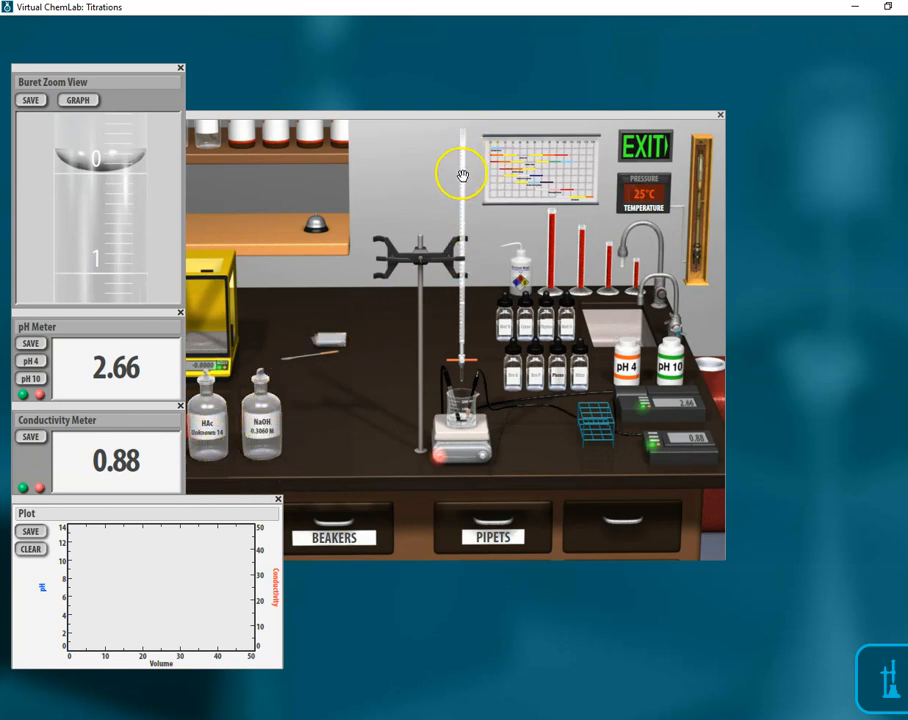
pyautogui.moveTo(456, 164)
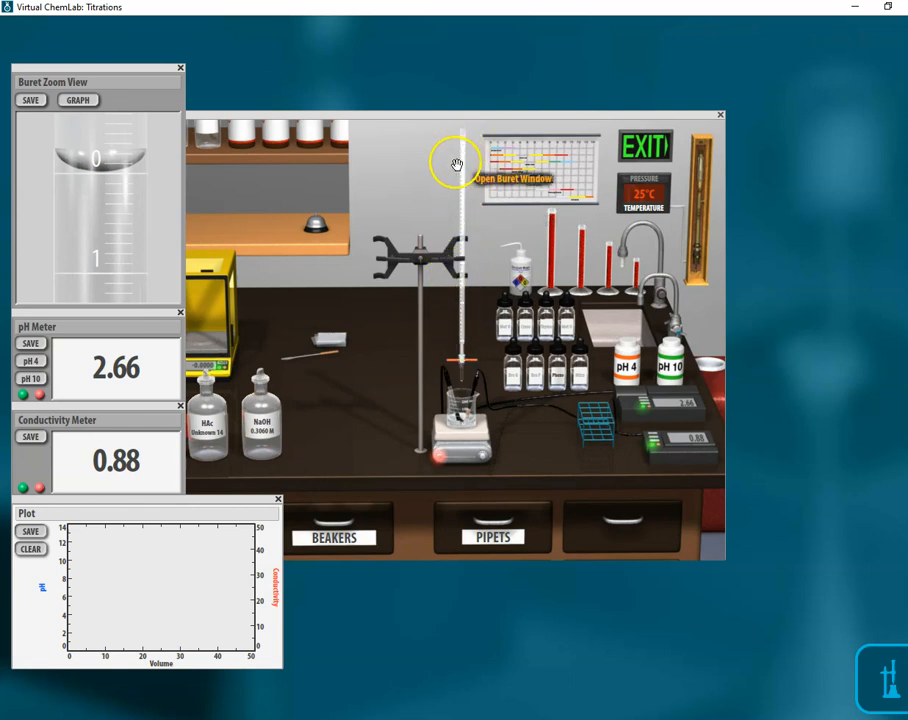
pyautogui.moveTo(466, 414)
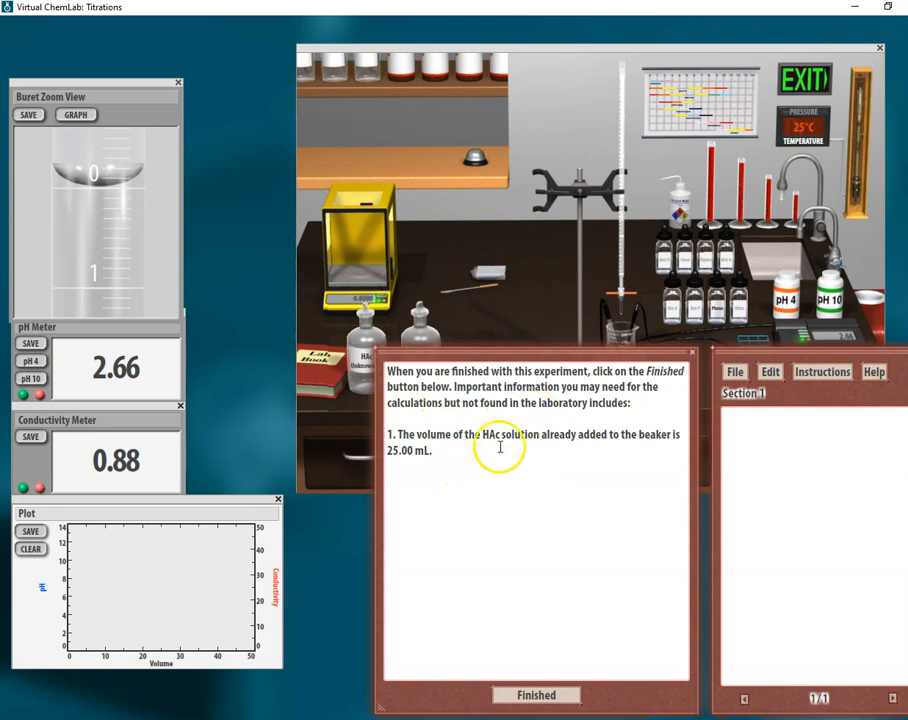
pyautogui.moveTo(464, 444)
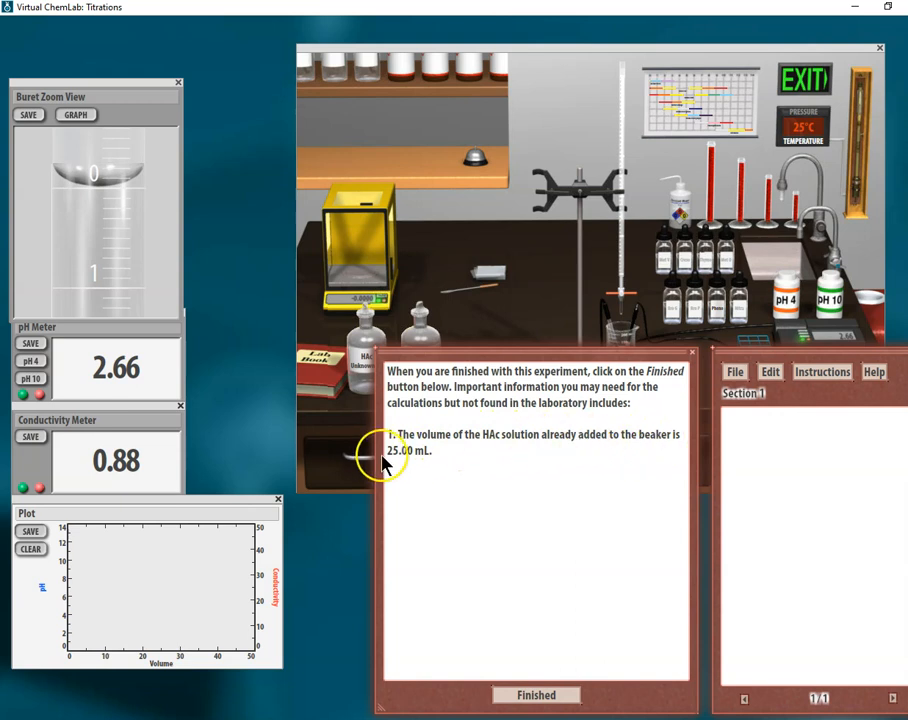
pyautogui.moveTo(618, 324)
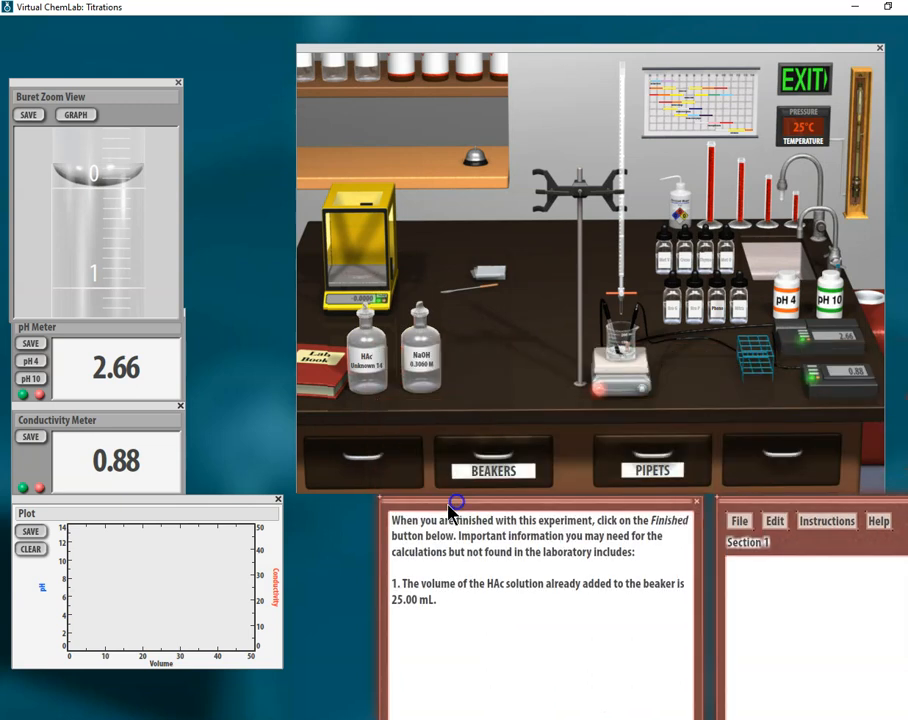
pyautogui.moveTo(484, 110)
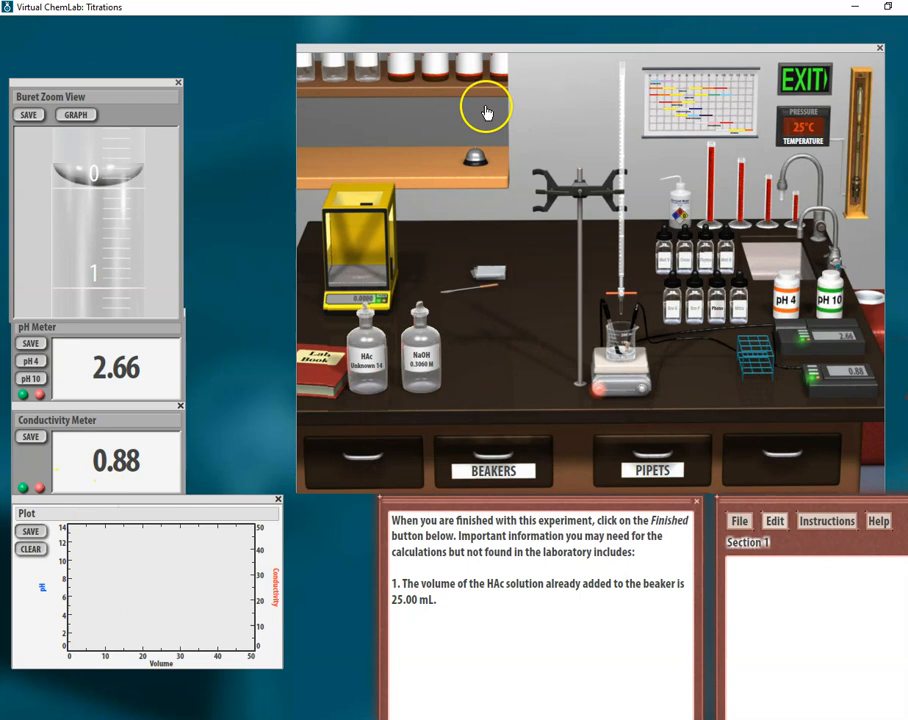
pyautogui.moveTo(378, 372)
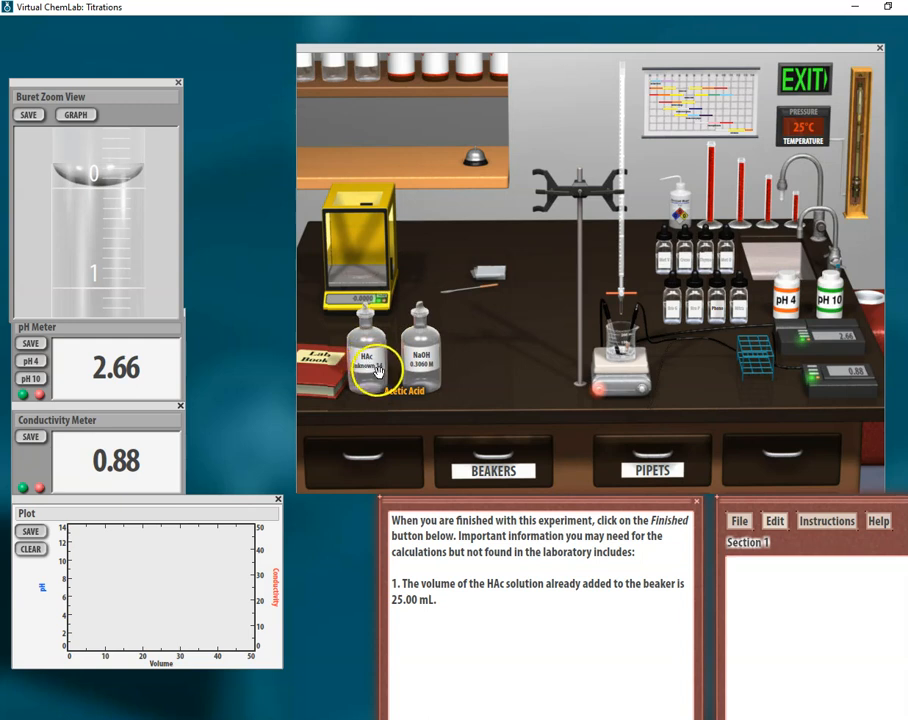
pyautogui.moveTo(276, 280)
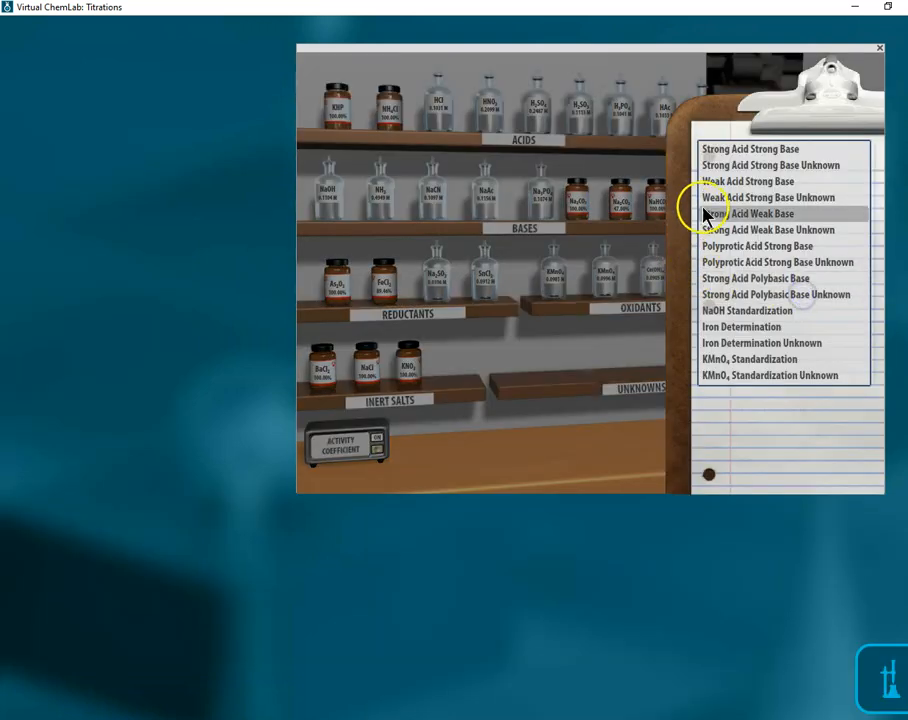
# Choose a preset acid–base titration with the baking soda sample and close the lab notebook
pyautogui.click(768, 230)
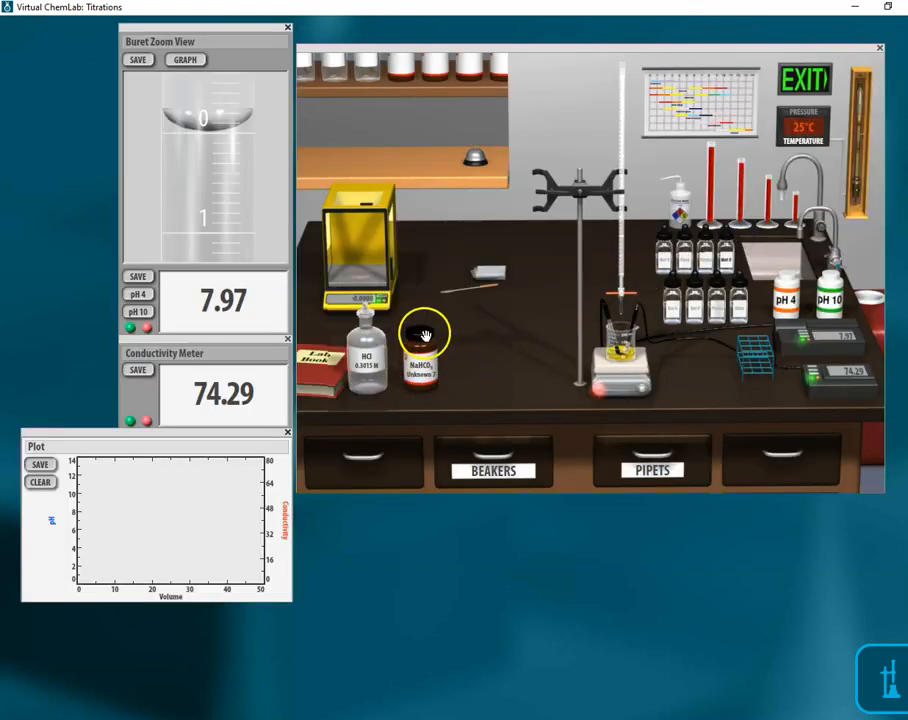
pyautogui.moveTo(430, 364)
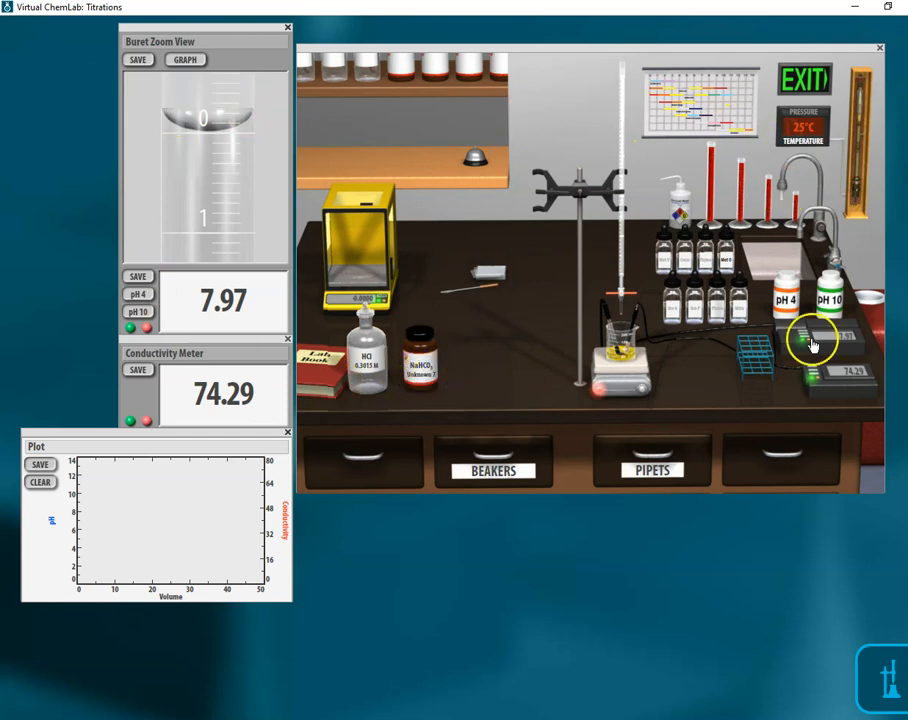
pyautogui.moveTo(356, 560)
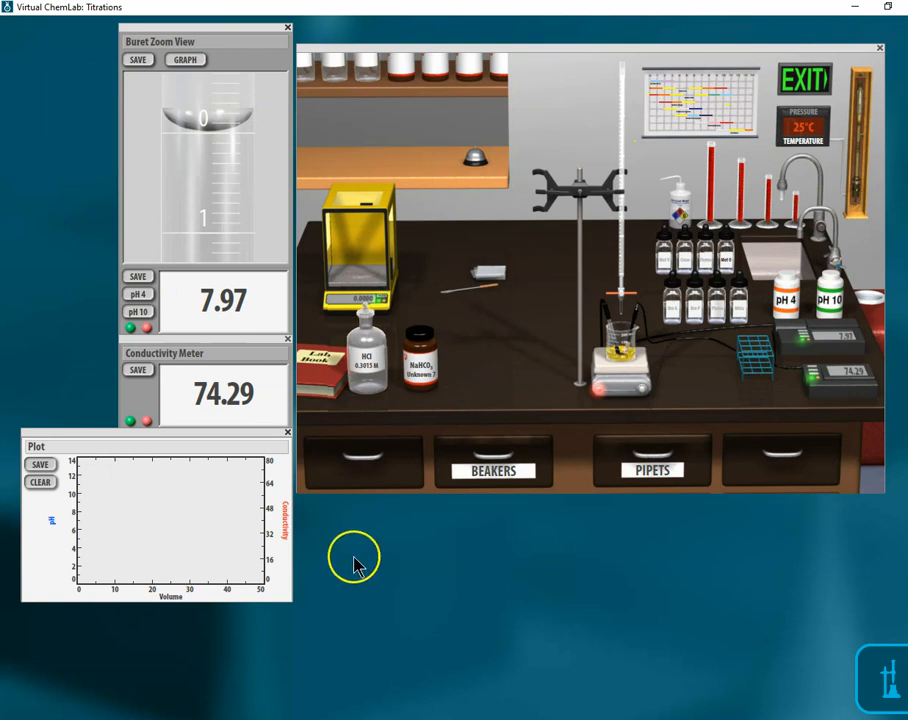
pyautogui.moveTo(444, 344)
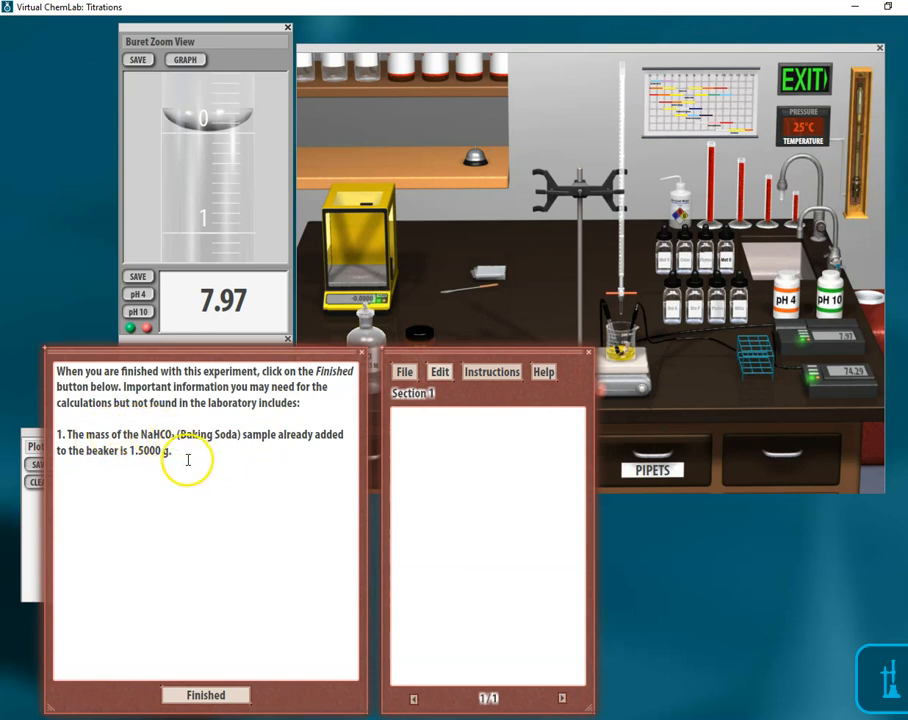
pyautogui.moveTo(620, 334)
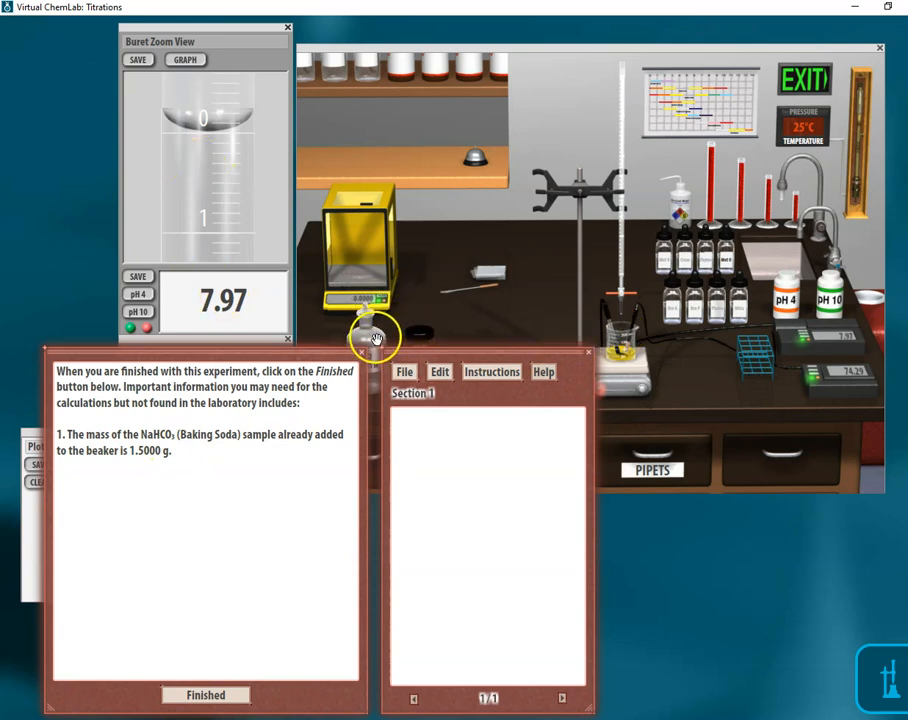
pyautogui.moveTo(640, 250)
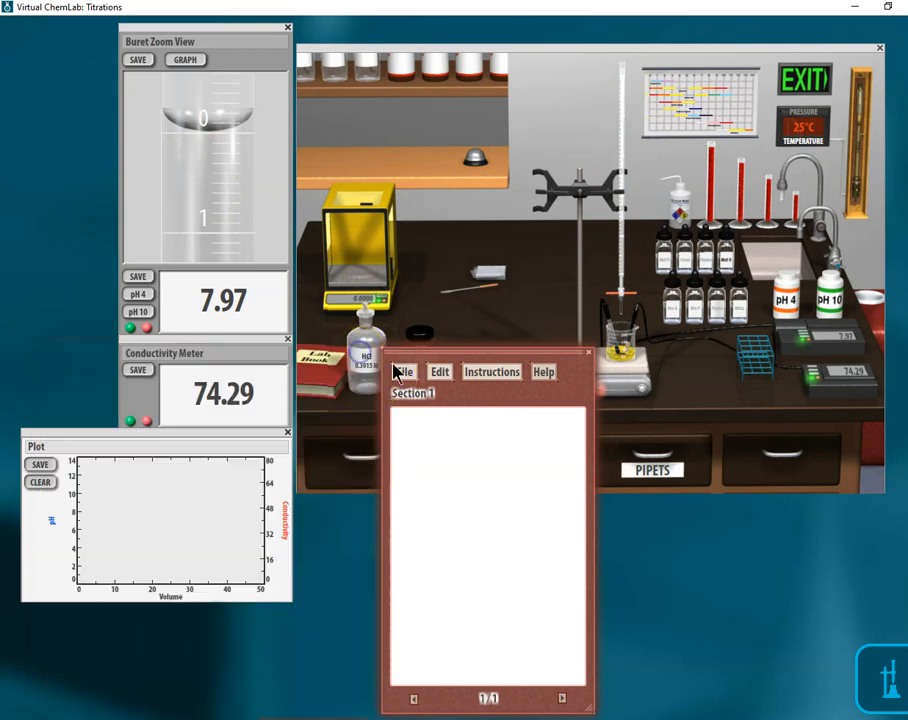
pyautogui.click(588, 352)
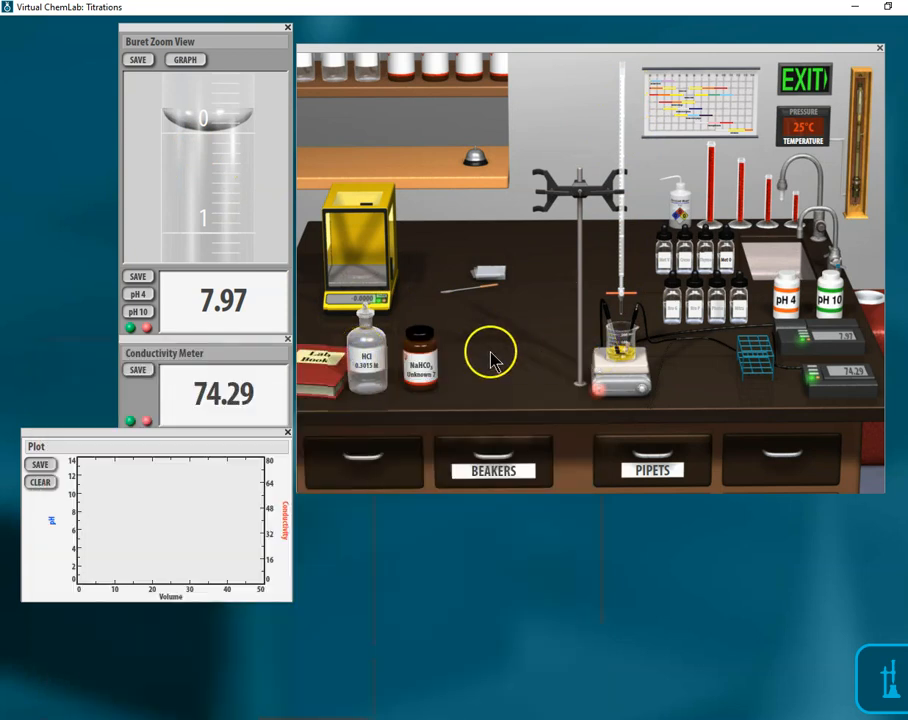
pyautogui.moveTo(432, 336)
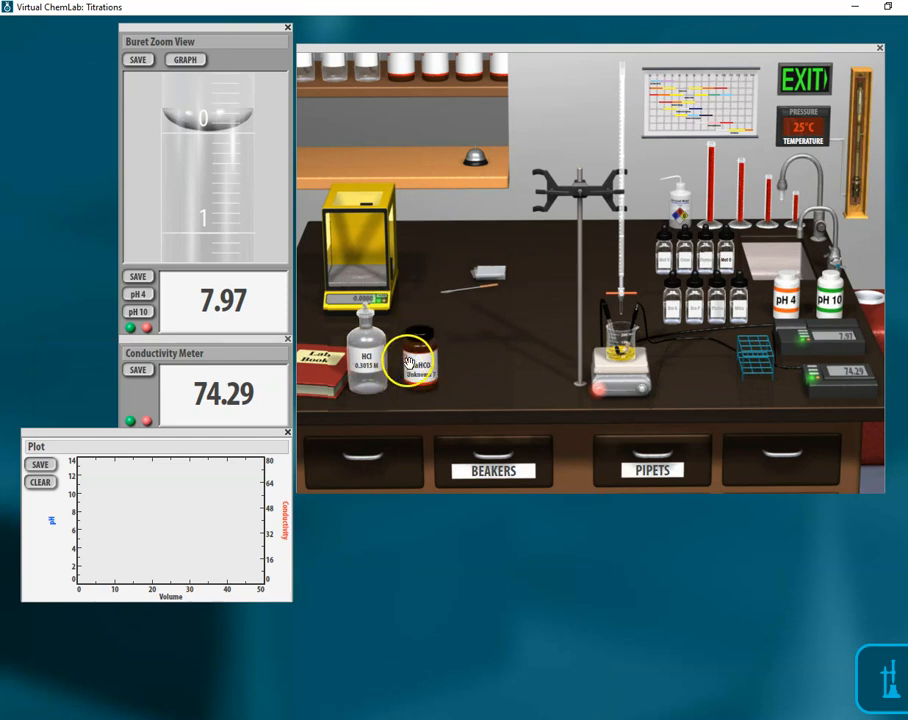
pyautogui.moveTo(420, 372)
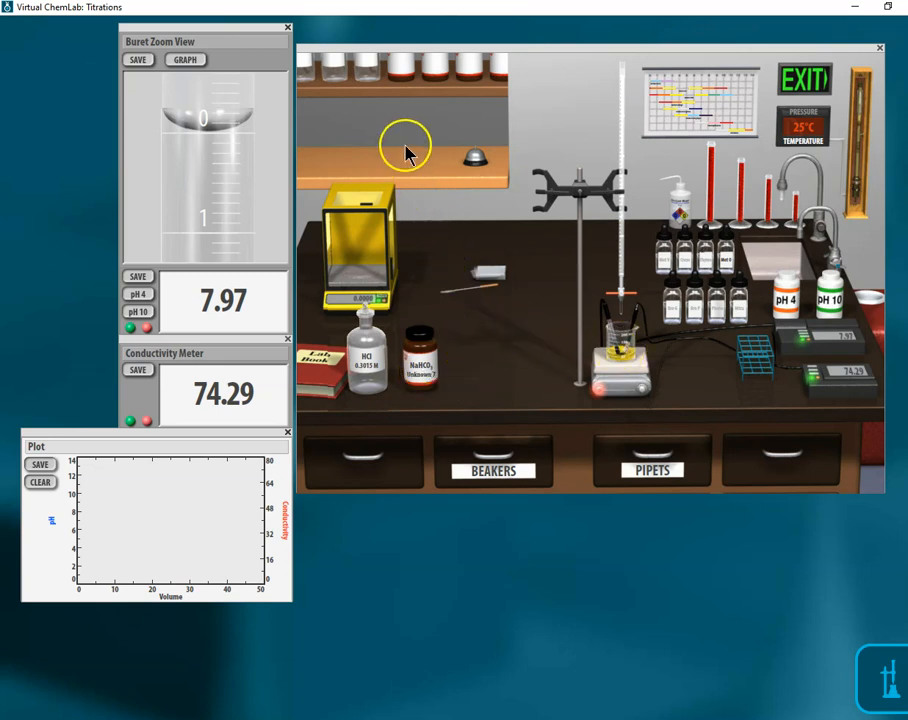
pyautogui.moveTo(400, 136)
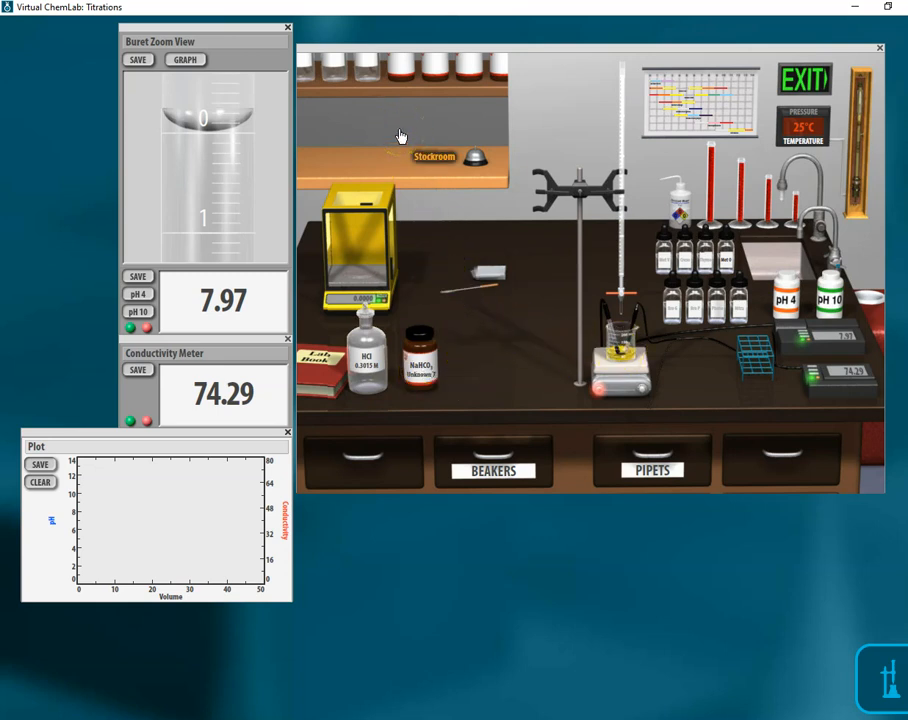
pyautogui.moveTo(810, 90)
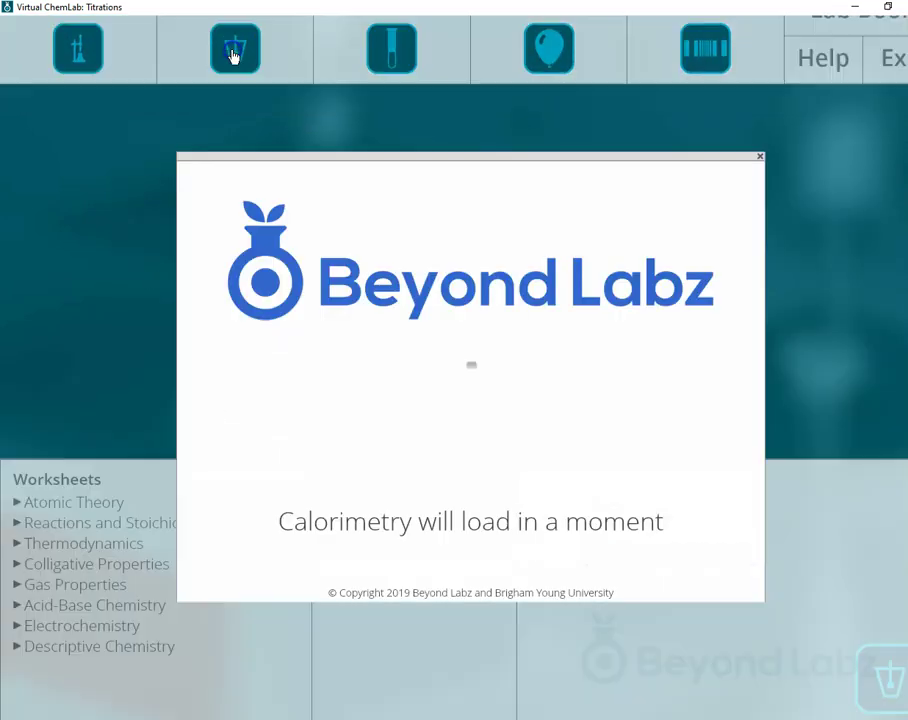
# Enter the calorimetry lab, take an unknown salt from the Unknowns shelf, and return to the bench
pyautogui.click(236, 48)
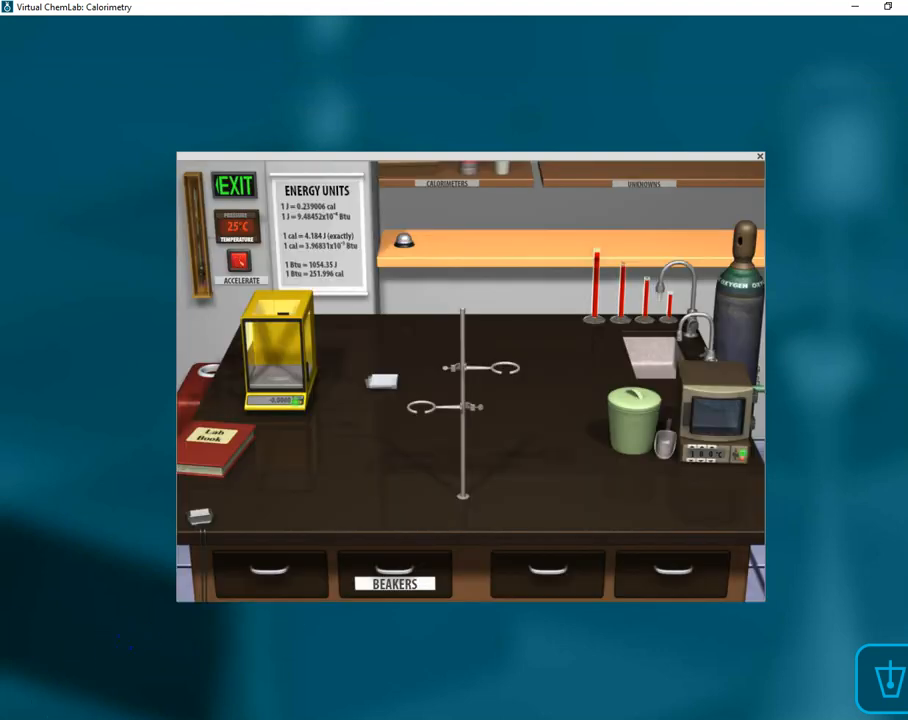
pyautogui.moveTo(536, 268)
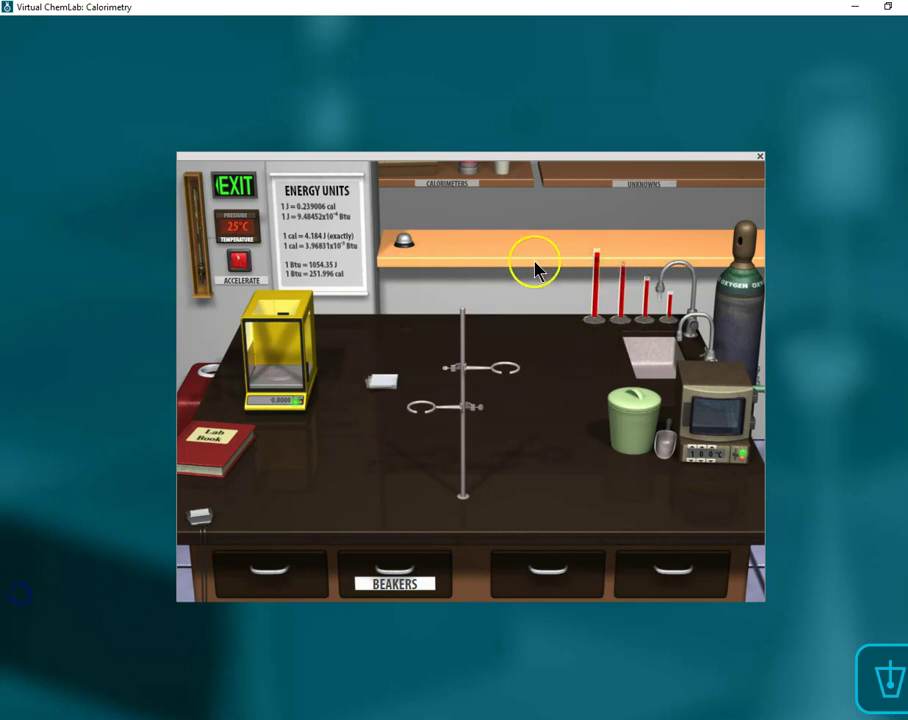
pyautogui.click(644, 184)
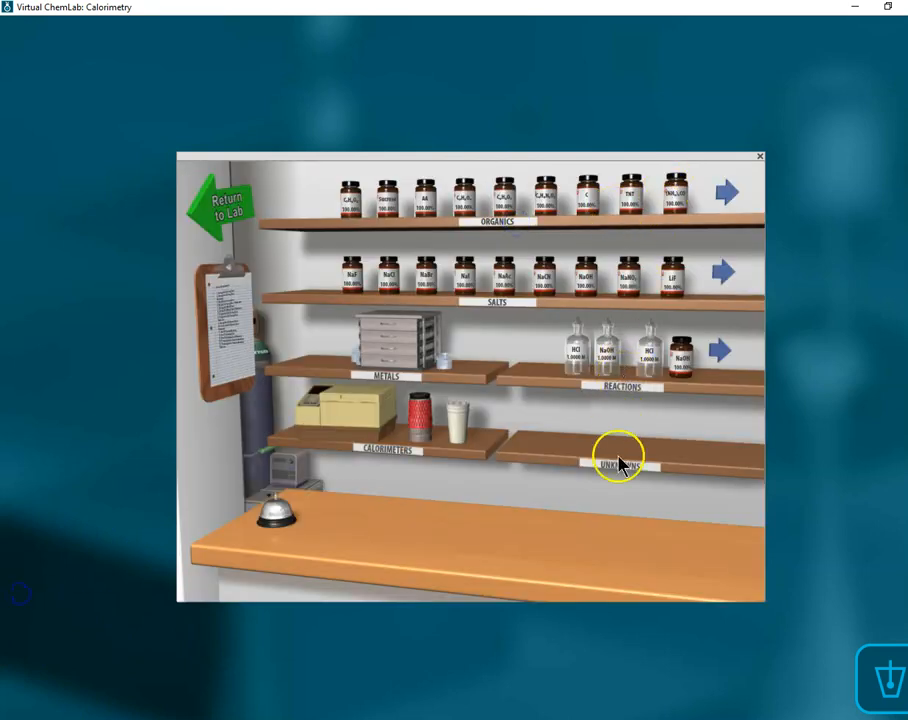
pyautogui.click(618, 462)
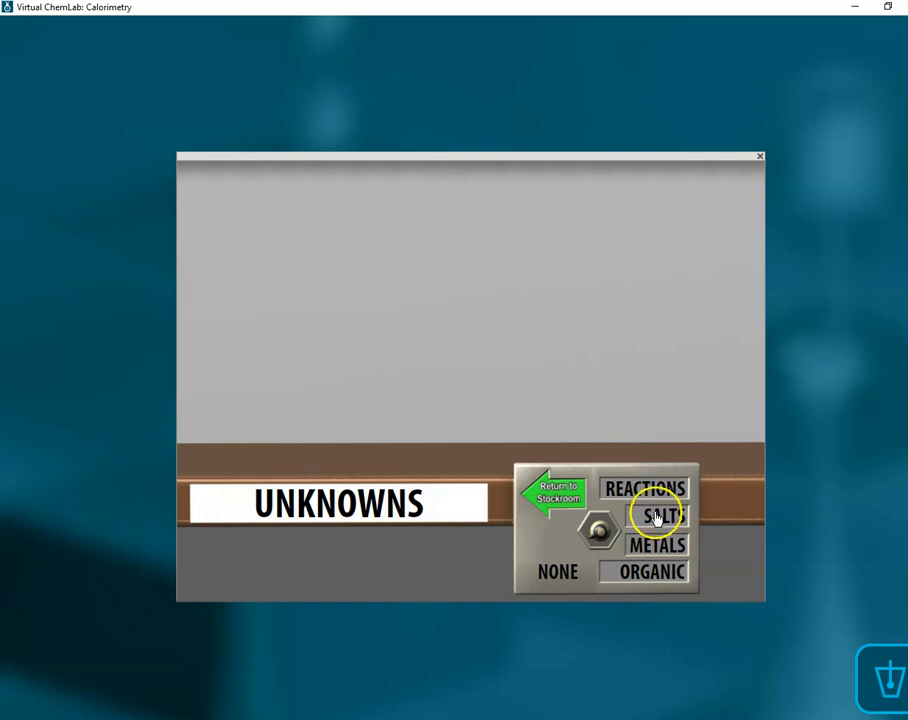
pyautogui.click(662, 516)
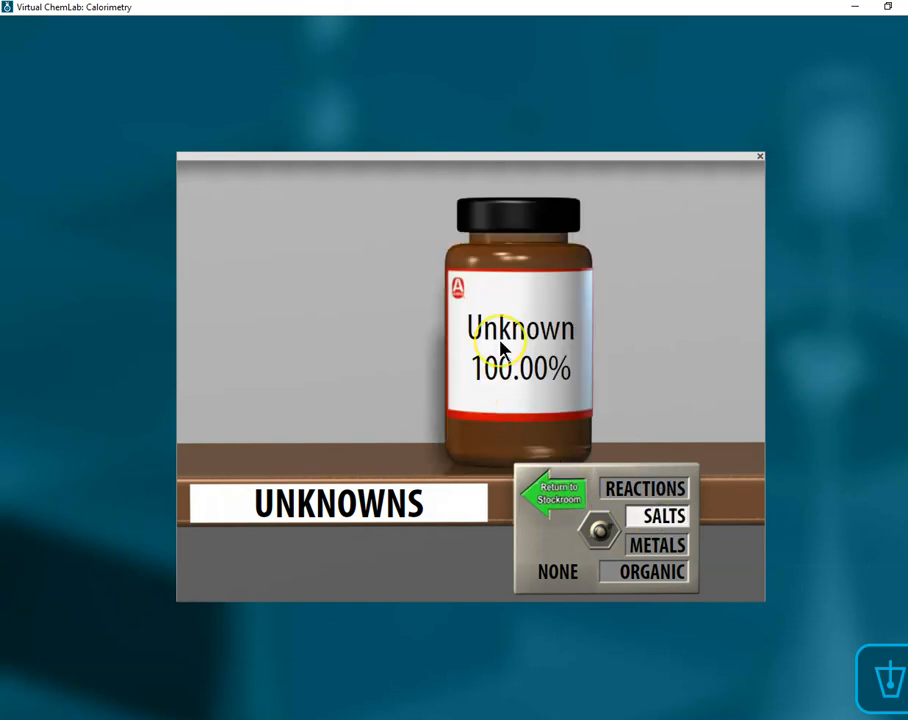
pyautogui.moveTo(564, 536)
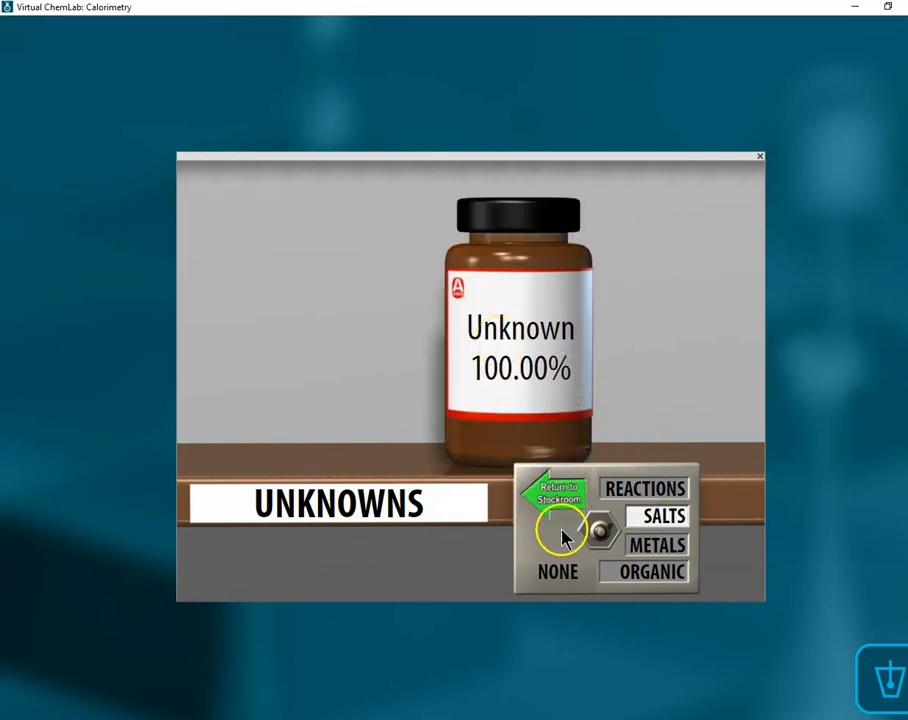
pyautogui.click(556, 496)
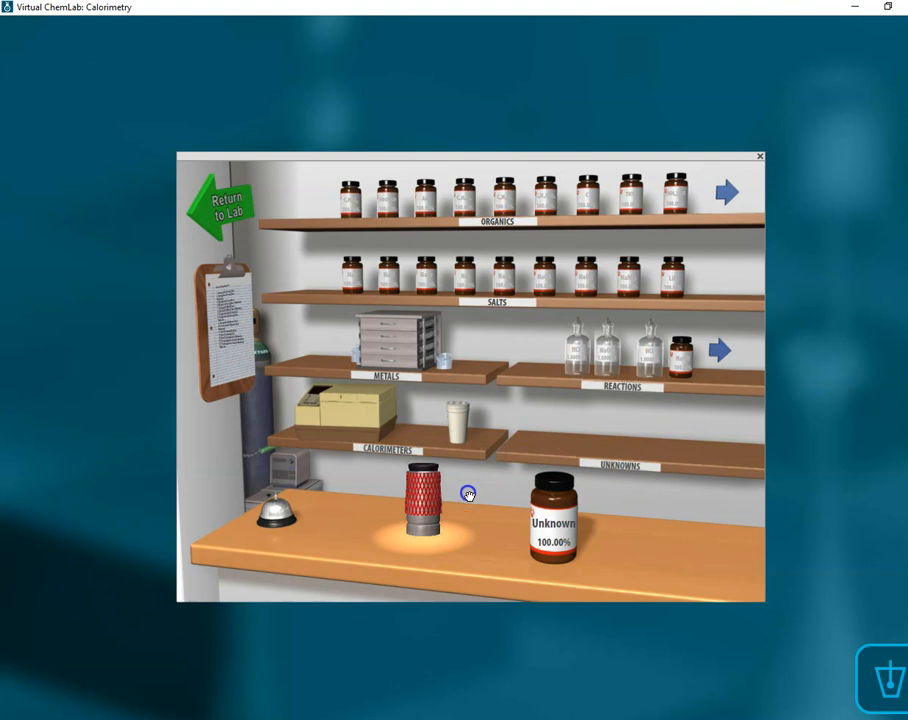
pyautogui.click(224, 200)
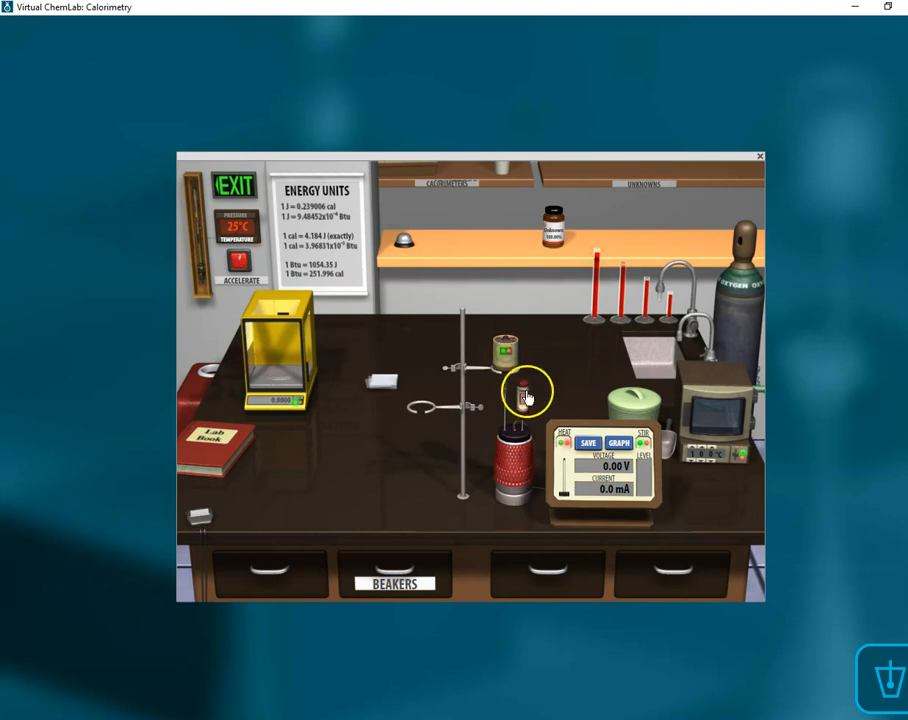
# Show the thermometer readout with its temperature plot and zoom to the balance to weigh the salt
pyautogui.click(524, 390)
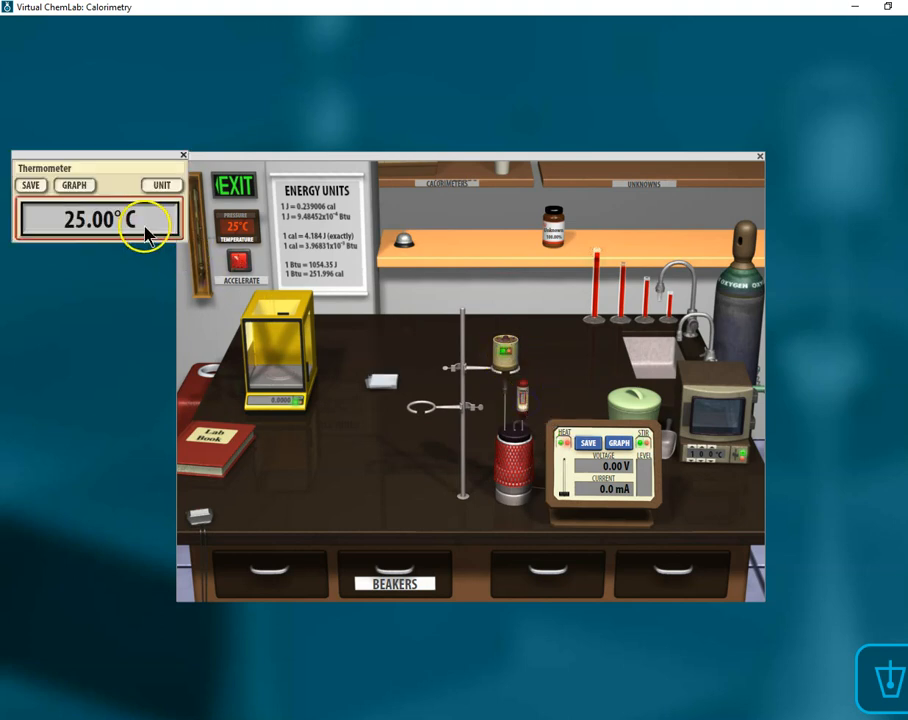
pyautogui.click(74, 184)
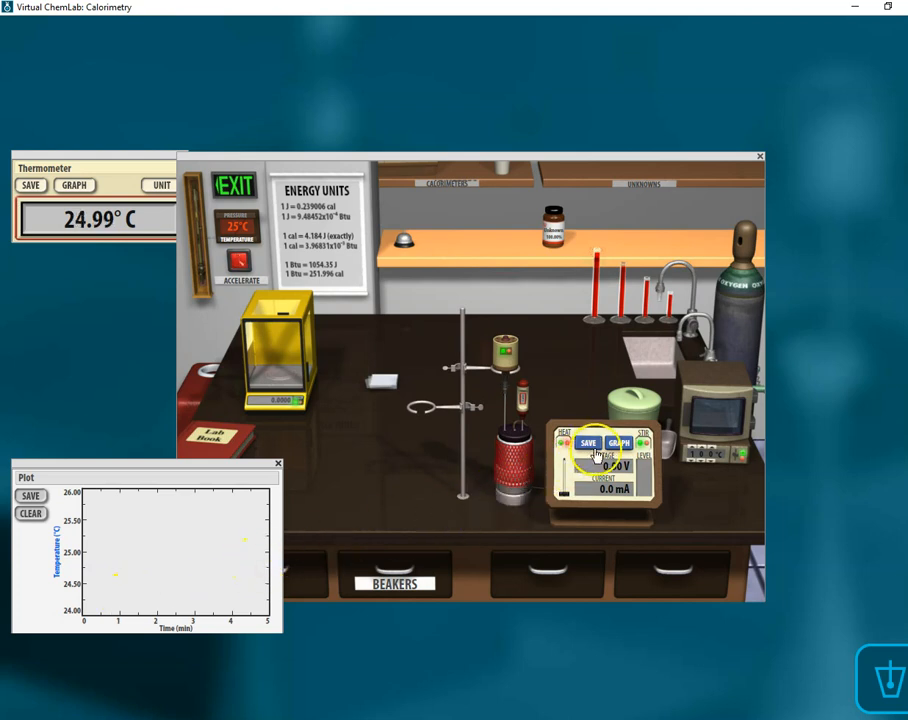
pyautogui.moveTo(490, 460)
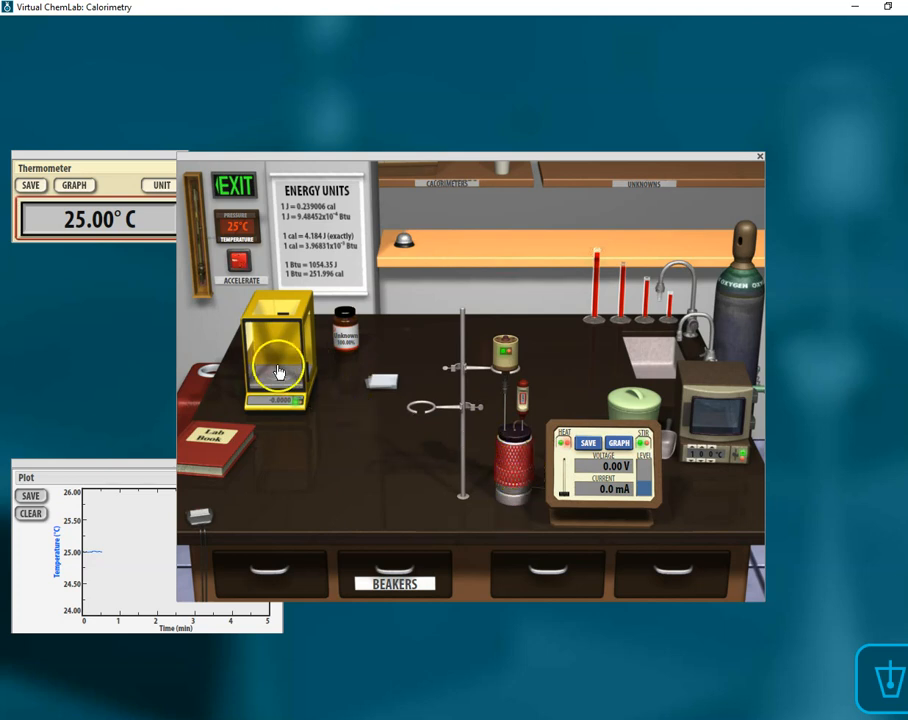
pyautogui.click(280, 364)
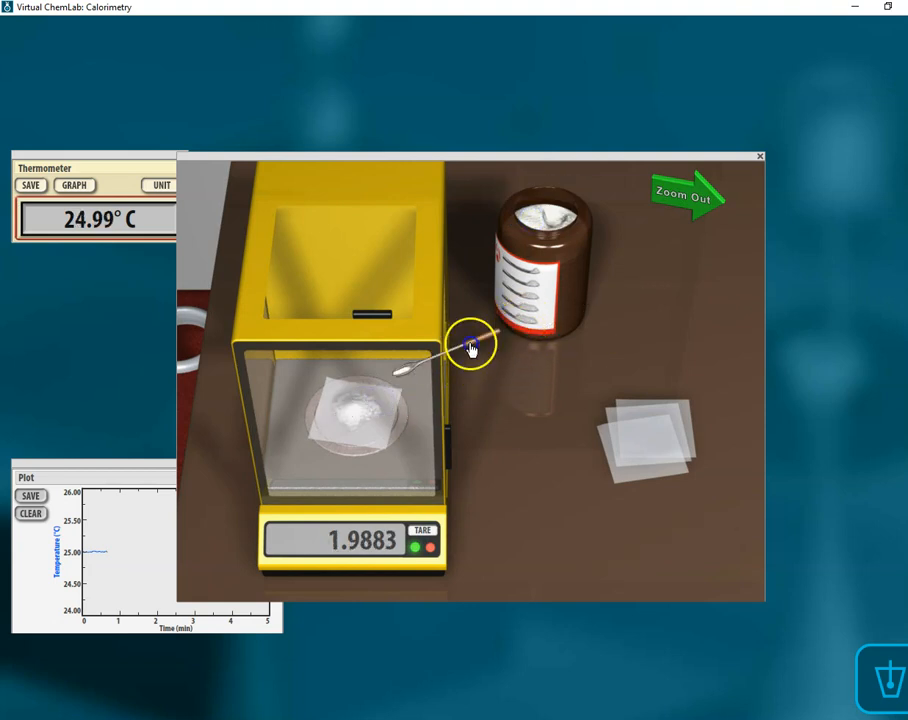
# Return to the bench view and let the temperature drop level off near 24.61 °C
pyautogui.click(690, 198)
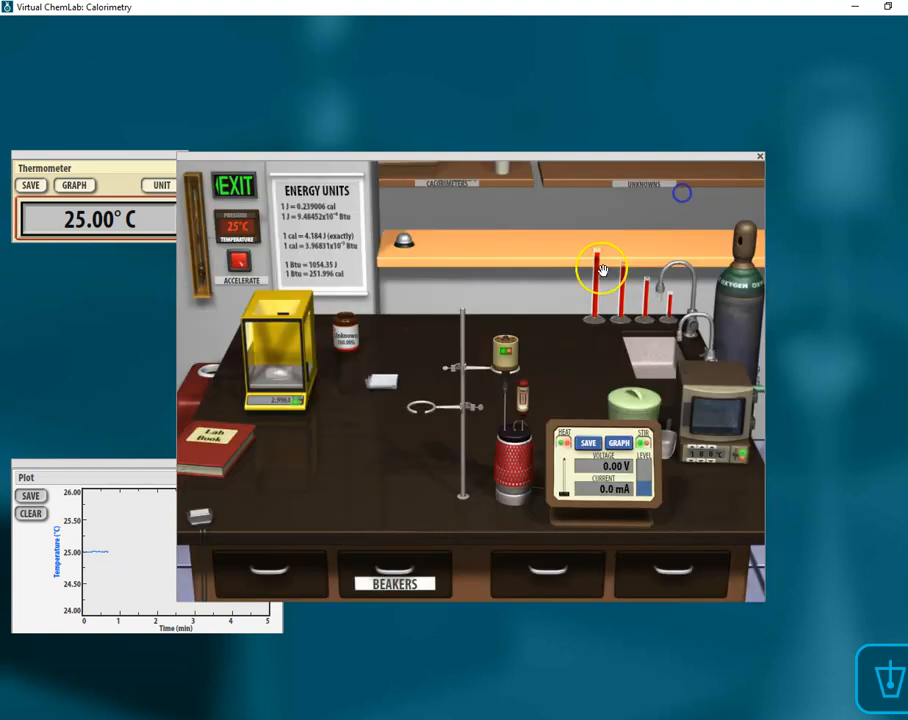
pyautogui.moveTo(418, 516)
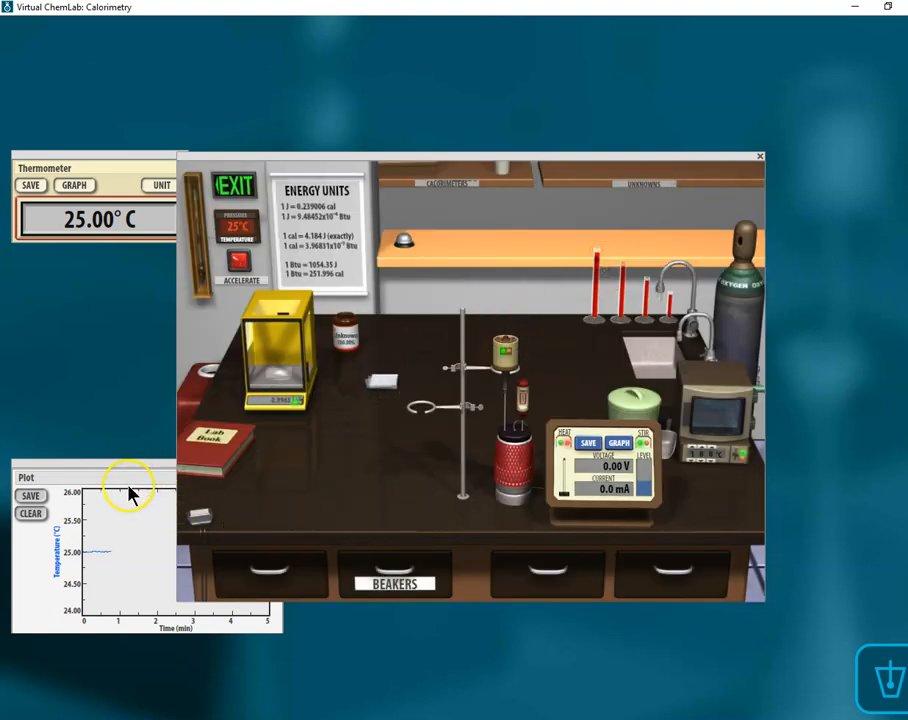
pyautogui.moveTo(316, 396)
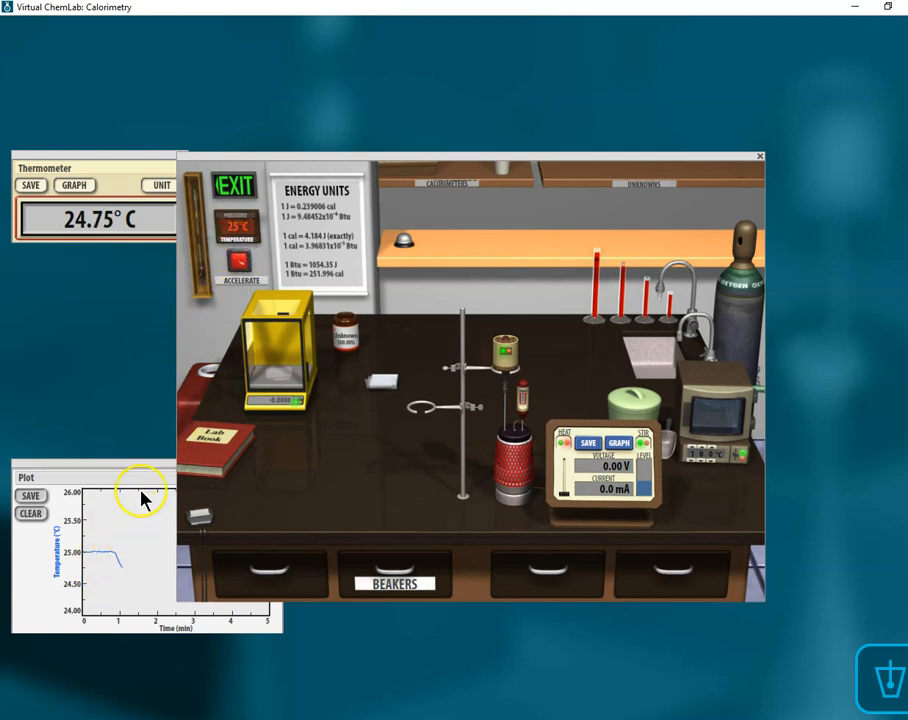
pyautogui.moveTo(140, 476); pyautogui.dragTo(152, 540)
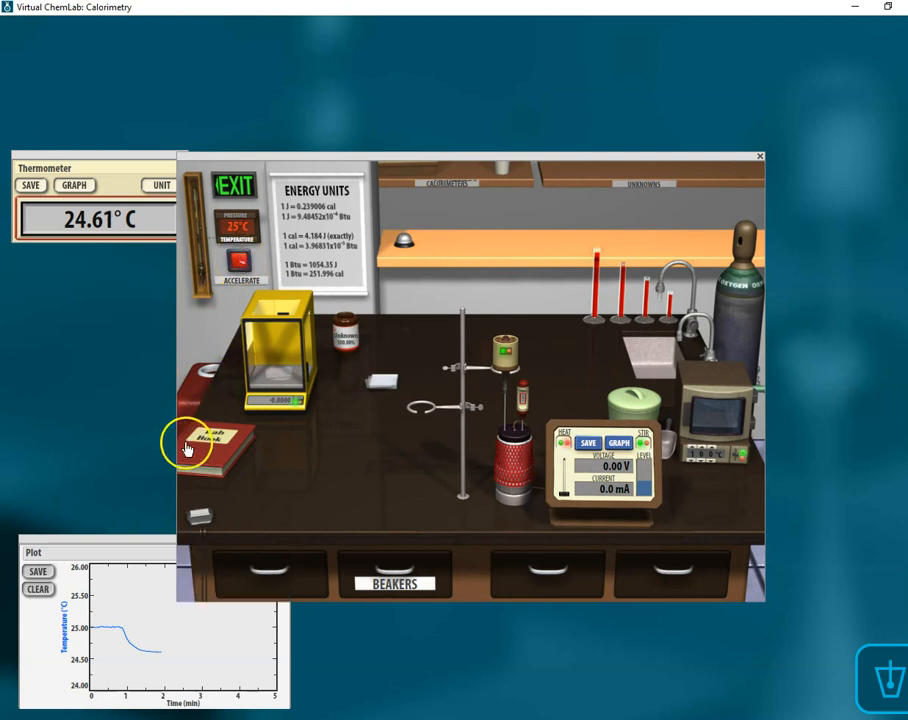
# Bring up the Calorimetry Lab Reporting form for Unknown 1 from the lab book
pyautogui.click(210, 444)
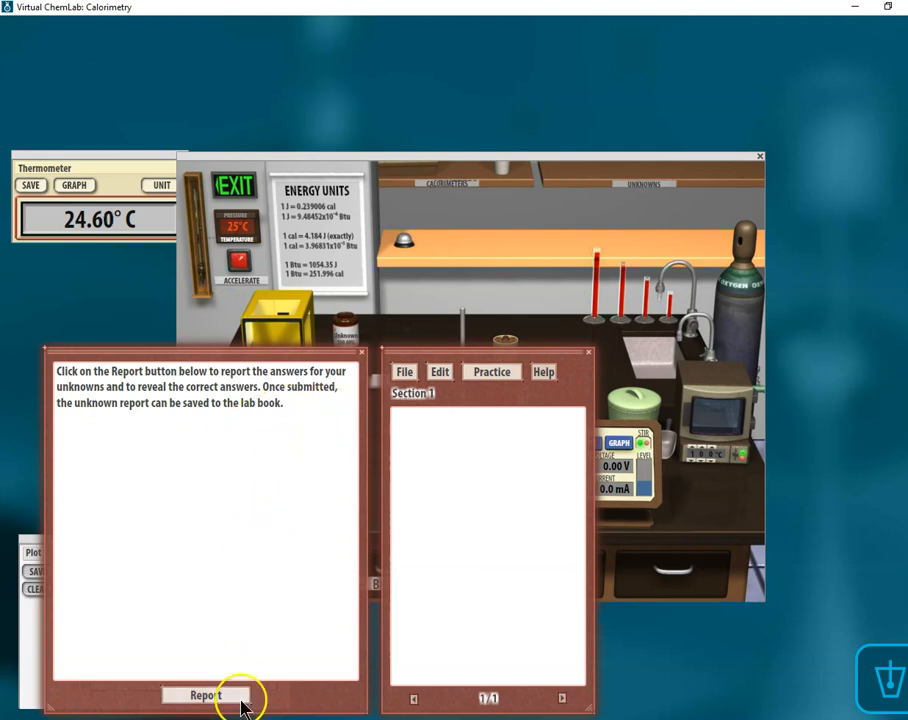
pyautogui.click(204, 696)
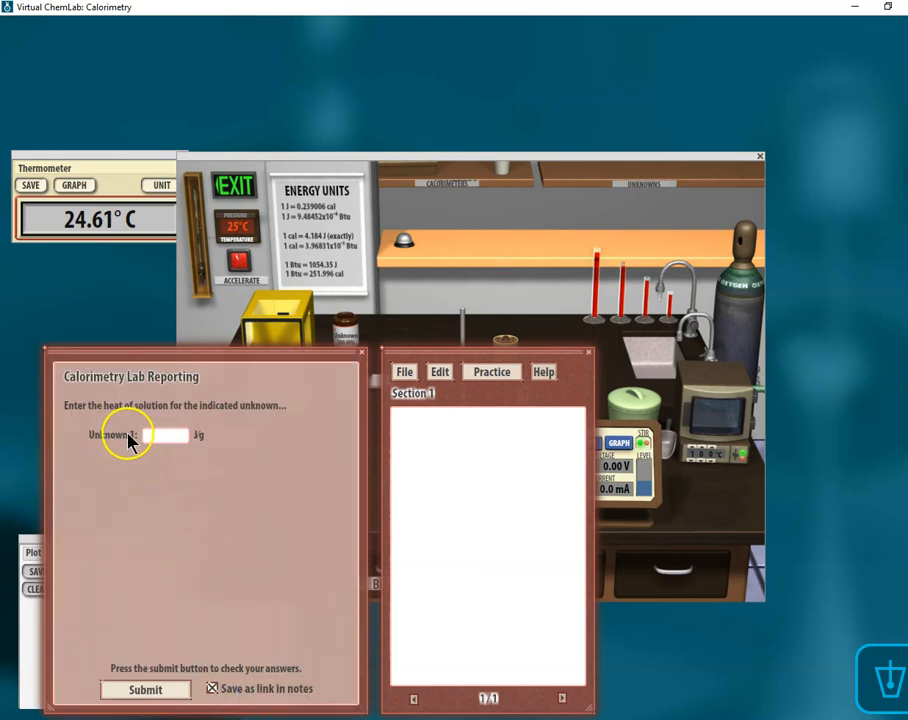
pyautogui.moveTo(198, 438)
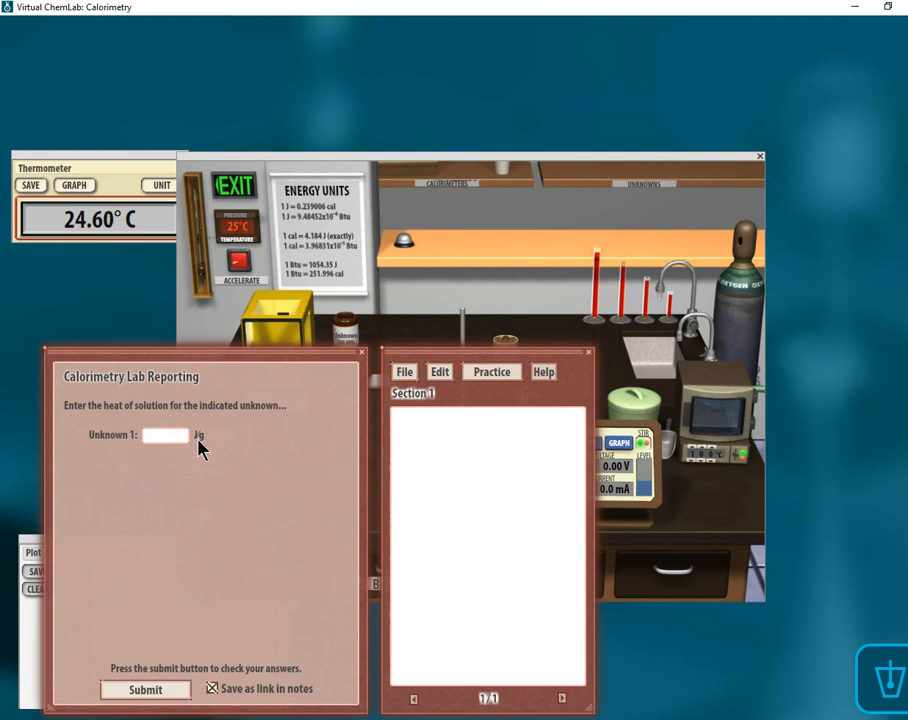
pyautogui.moveTo(40, 610)
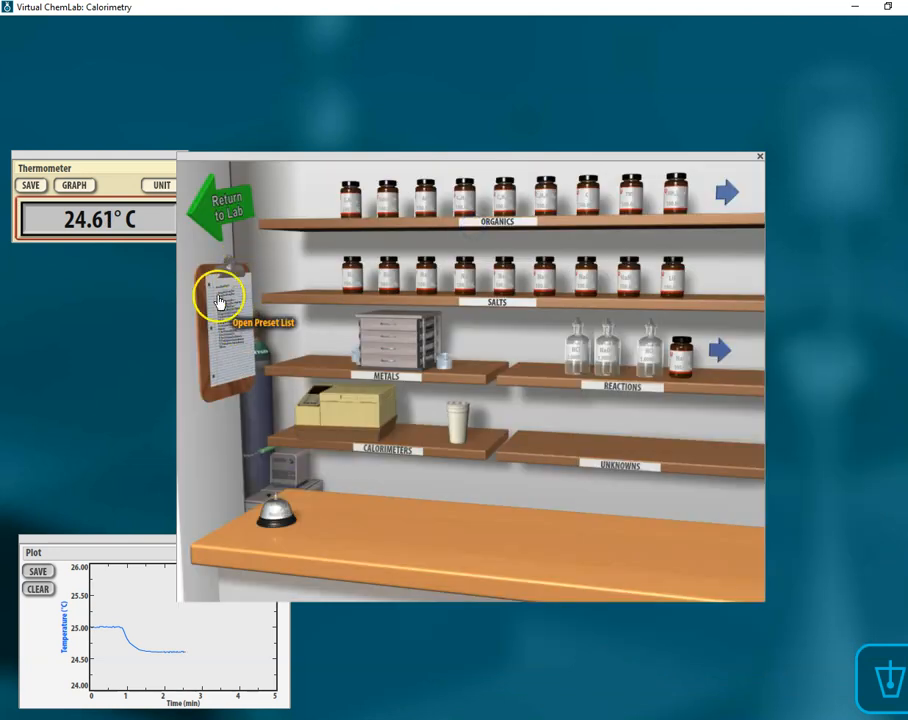
# Place an organic unknown and a bomb calorimeter on the stockroom counter and return to the bench
pyautogui.click(222, 196)
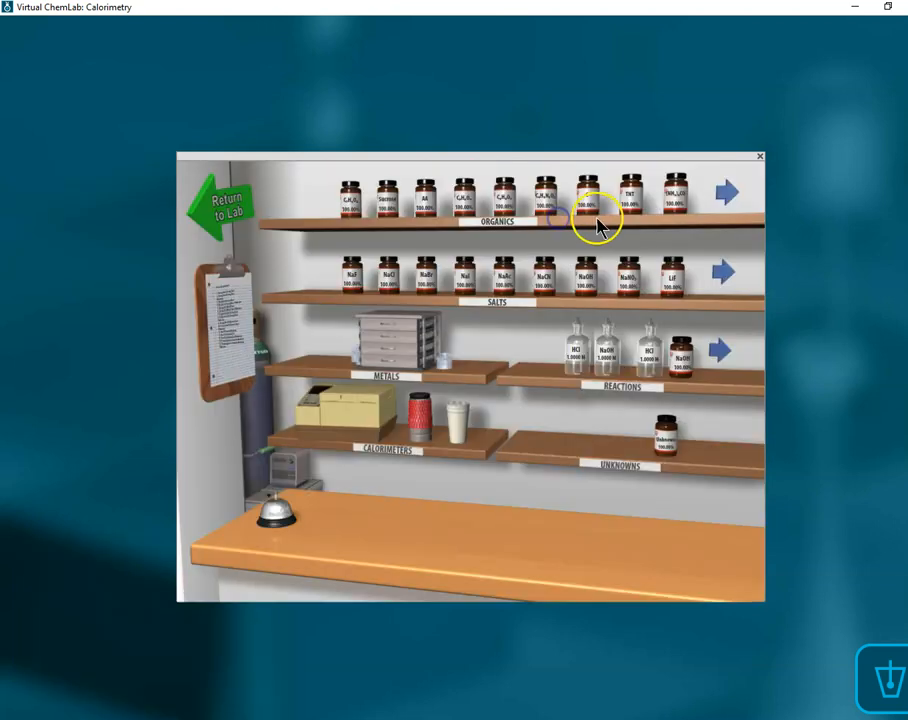
pyautogui.click(664, 436)
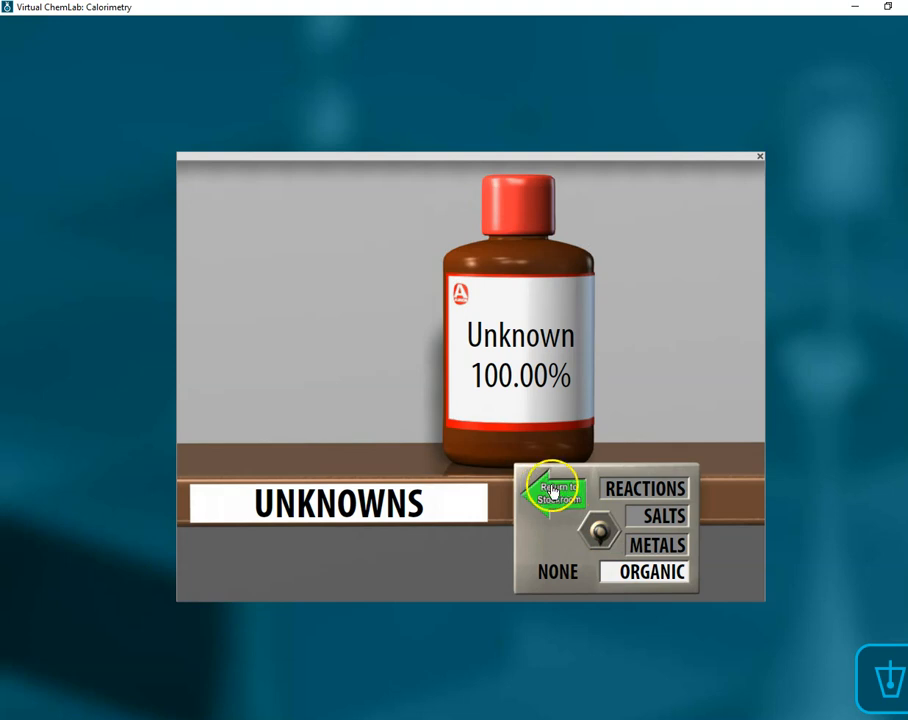
pyautogui.click(556, 490)
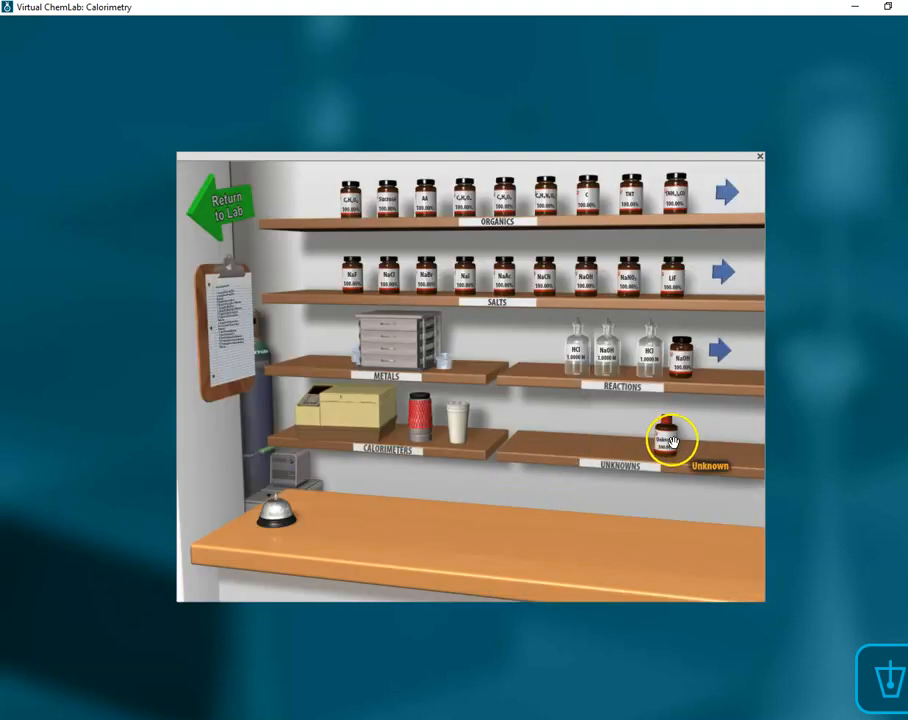
pyautogui.moveTo(672, 440); pyautogui.dragTo(550, 516)
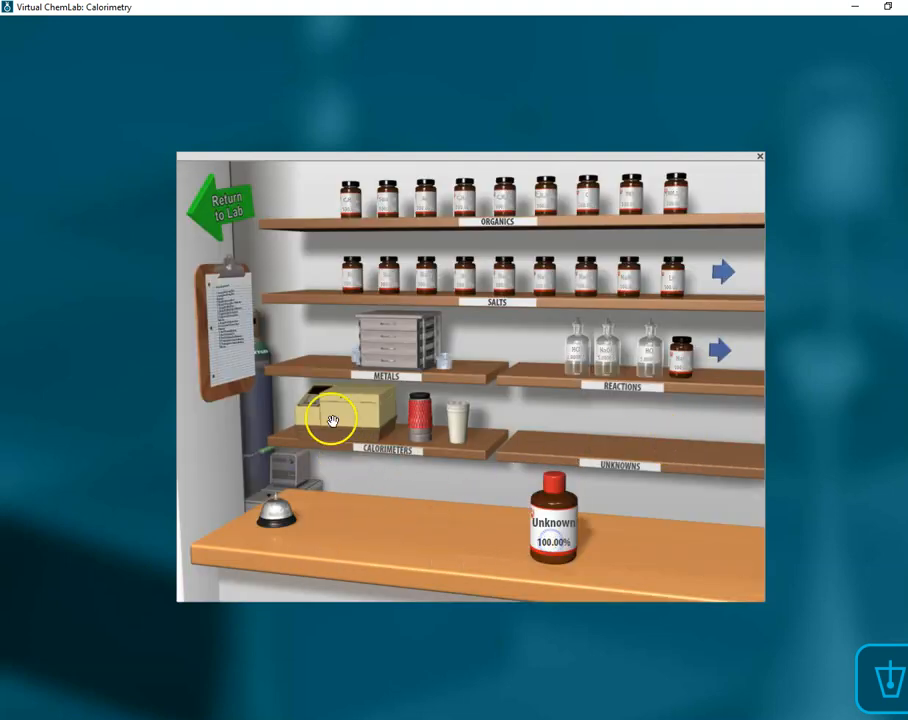
pyautogui.click(344, 414)
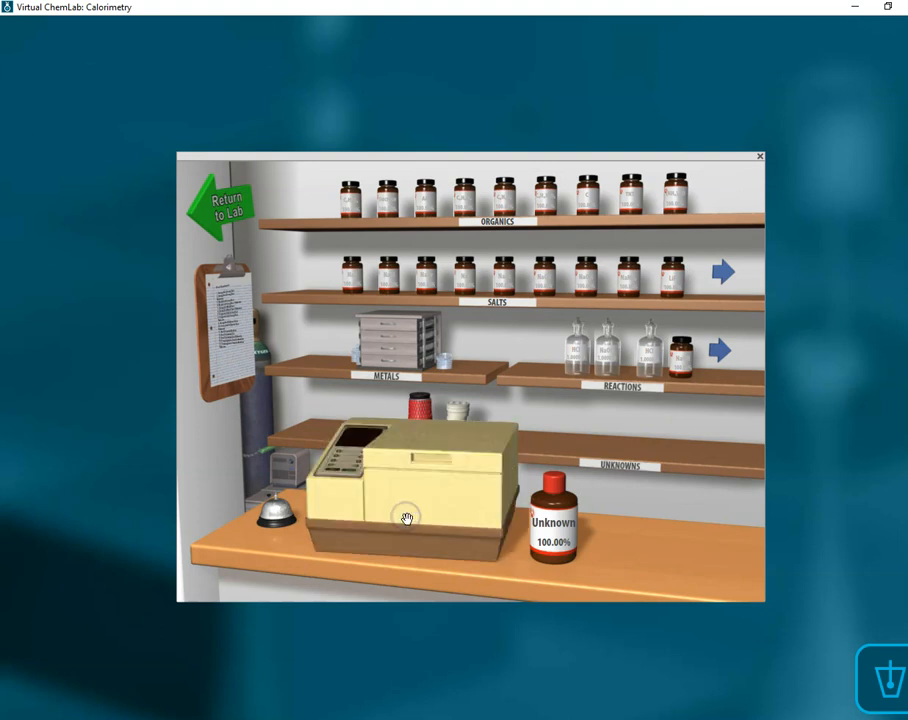
pyautogui.click(224, 204)
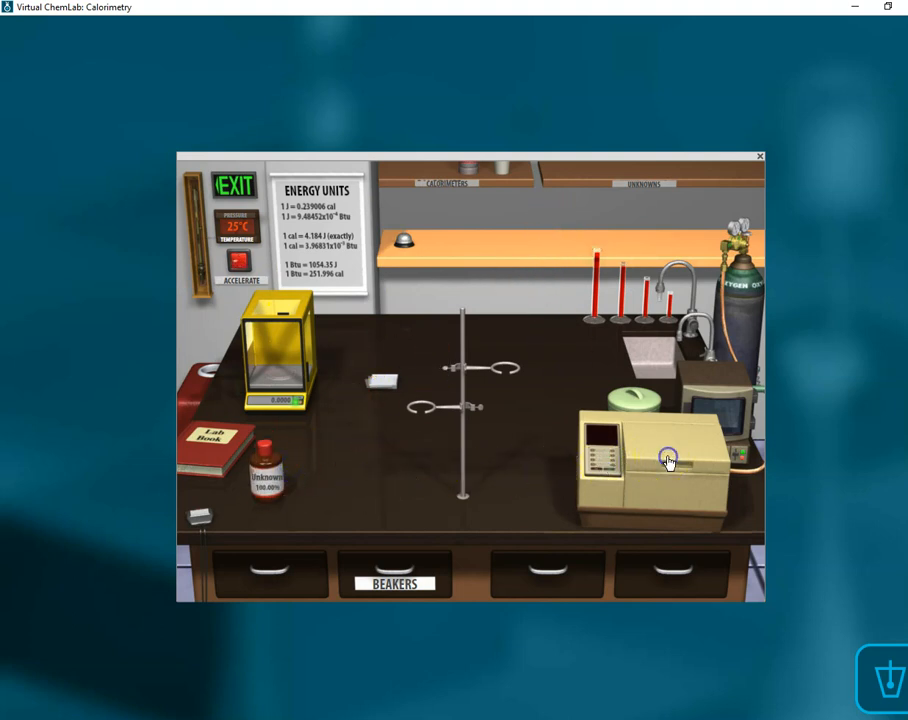
# Set out the bomb calorimeter parts, weigh the organic sample on the balance, and return to the bench view
pyautogui.click(668, 460)
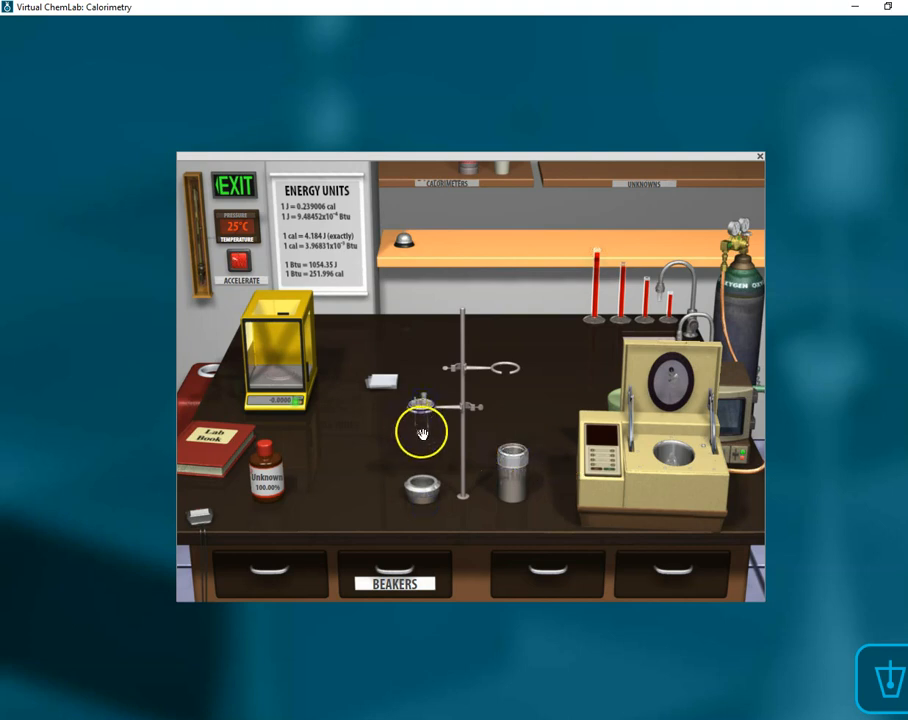
pyautogui.moveTo(284, 378)
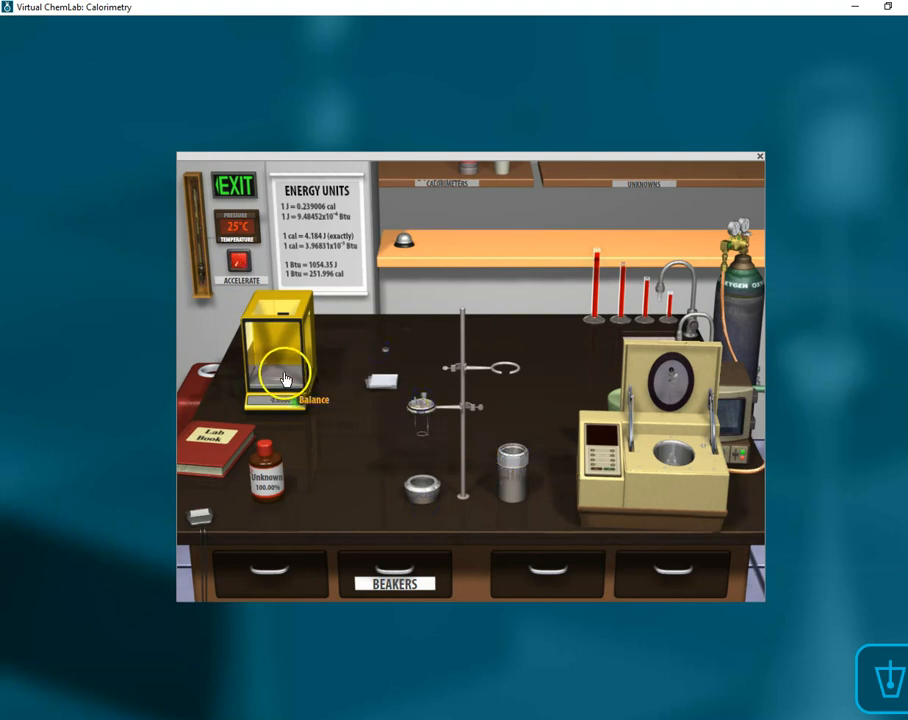
pyautogui.click(284, 376)
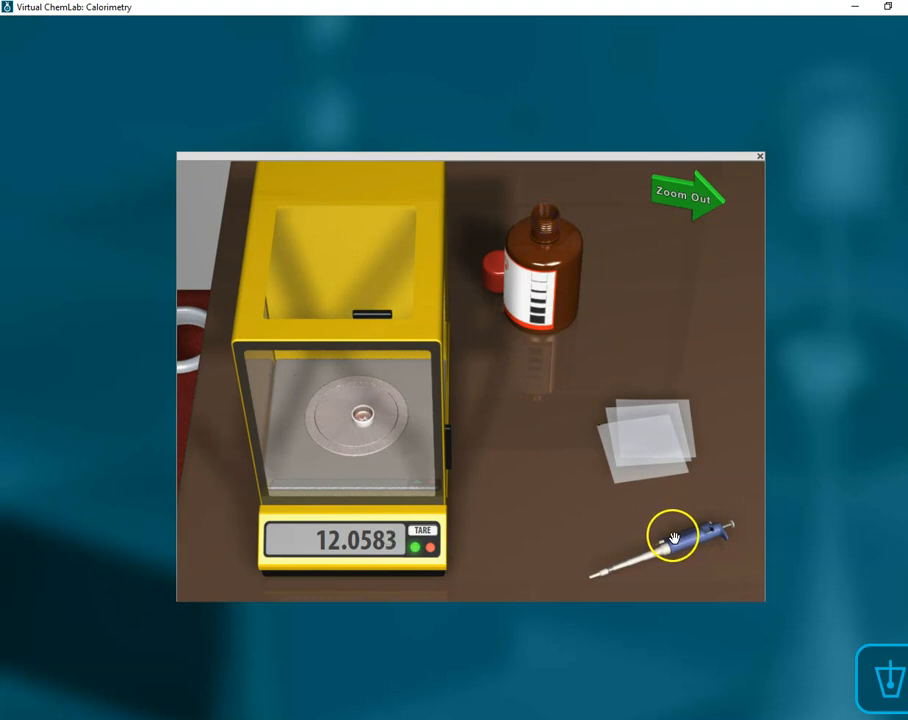
pyautogui.moveTo(676, 538); pyautogui.dragTo(364, 390)
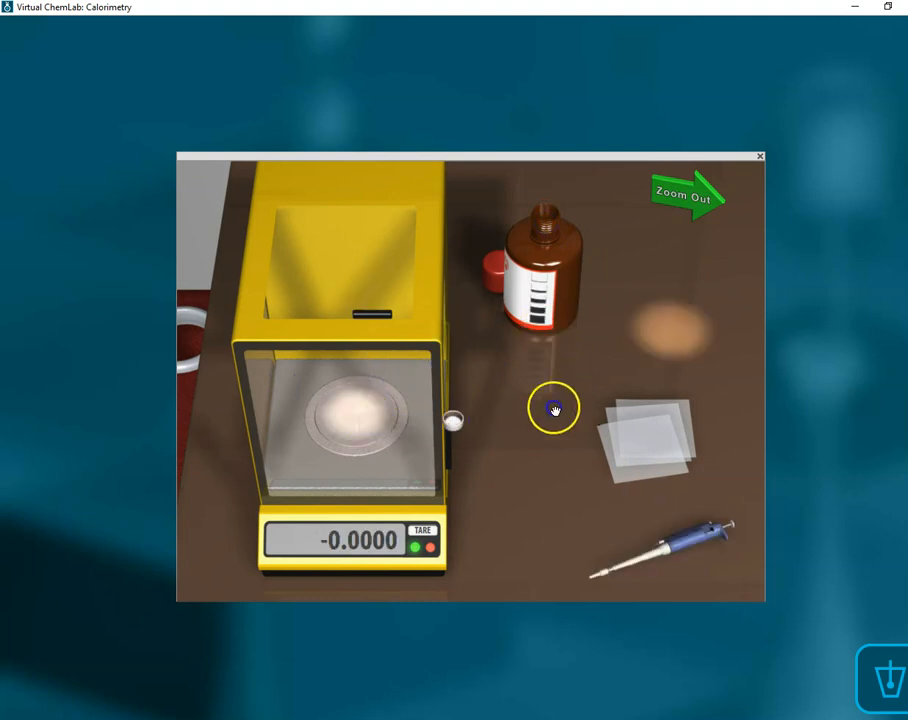
pyautogui.click(688, 196)
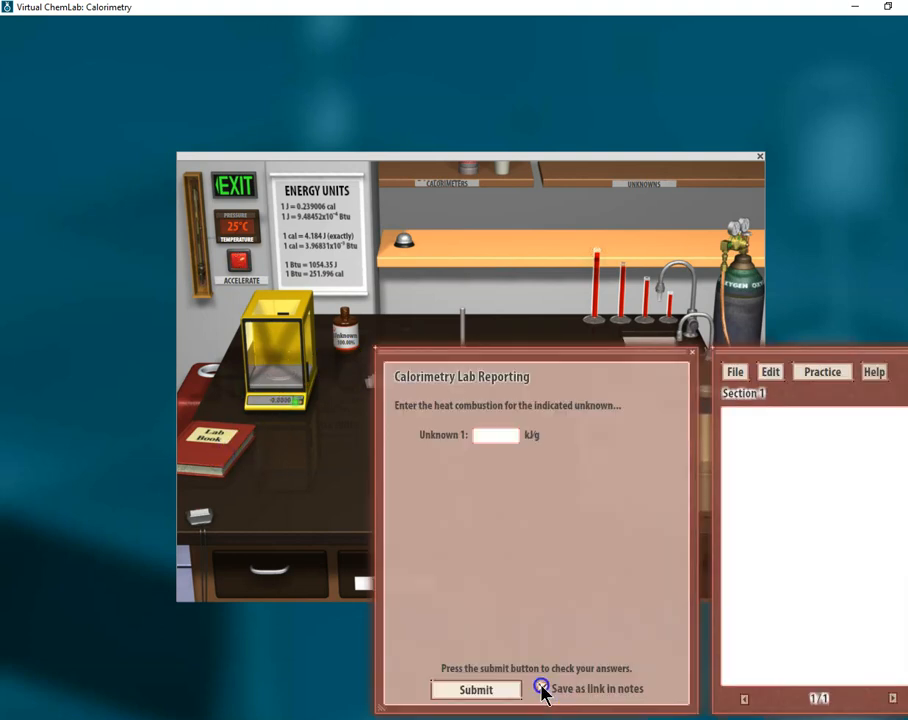
# Enable 'Save as link in notes' and close the Calorimetry Lab Reporting form, returning to the bench
pyautogui.click(542, 688)
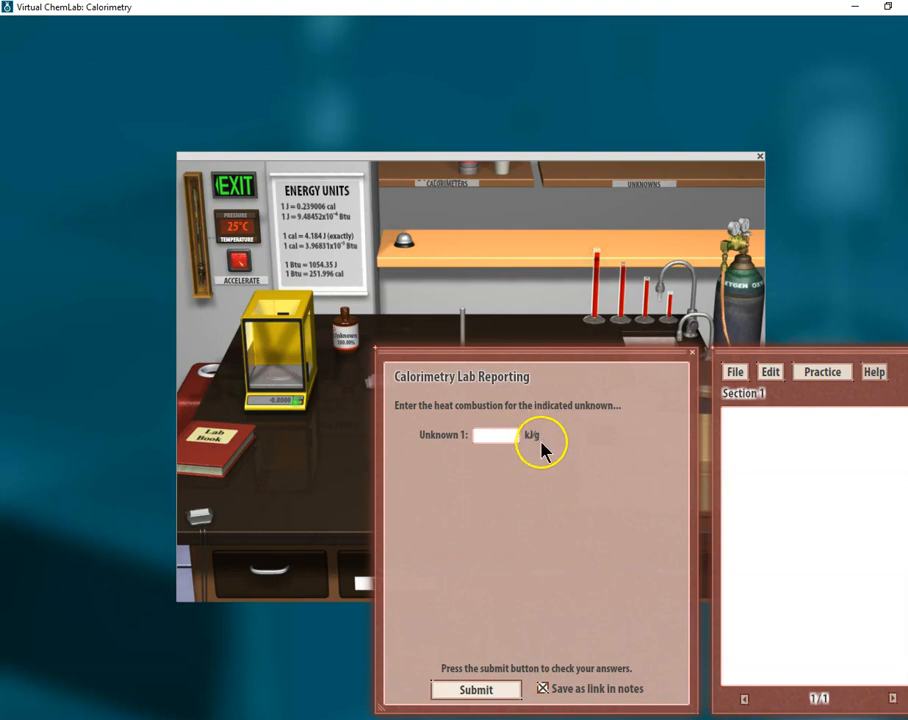
pyautogui.moveTo(520, 456)
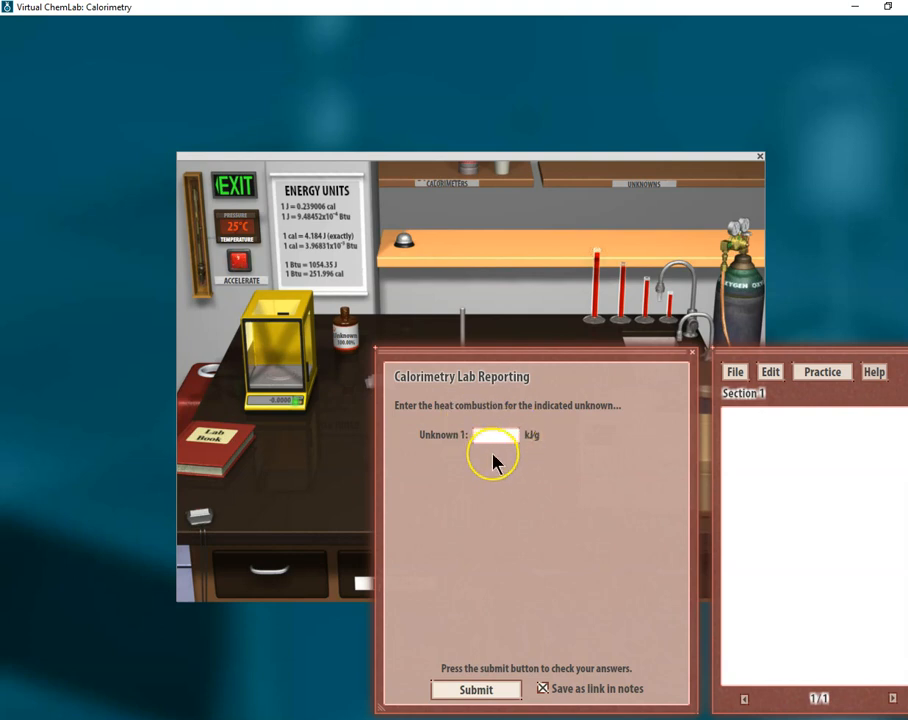
pyautogui.moveTo(388, 488)
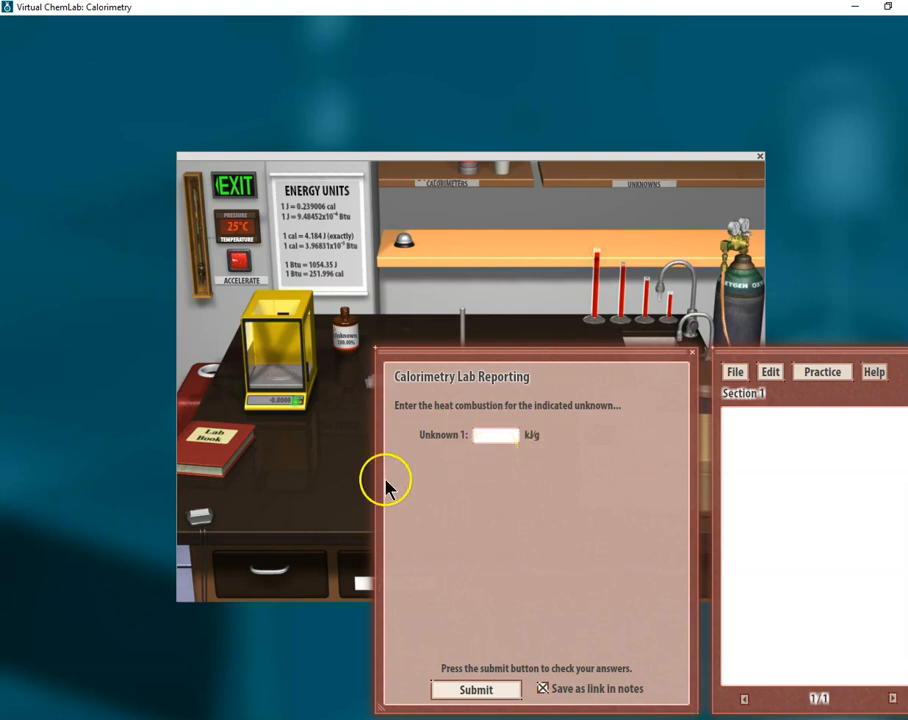
pyautogui.moveTo(680, 370)
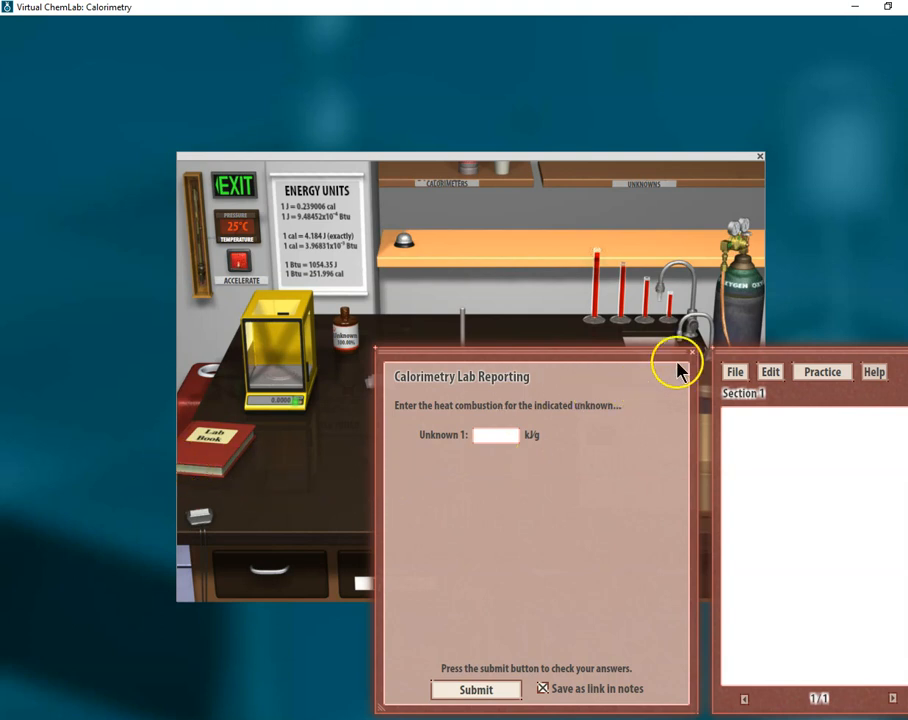
pyautogui.click(692, 352)
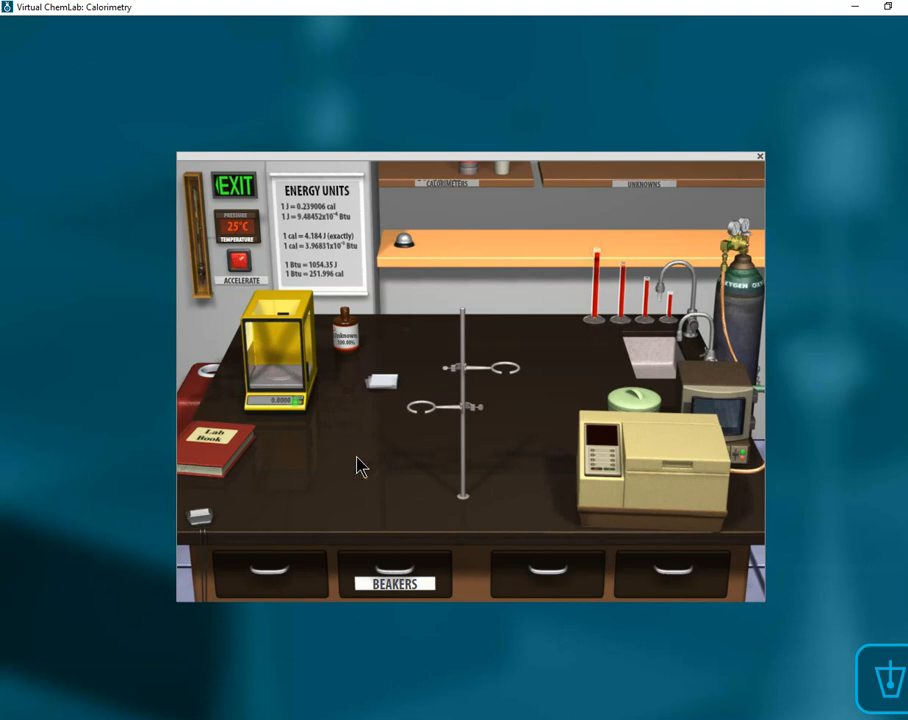
pyautogui.moveTo(336, 504)
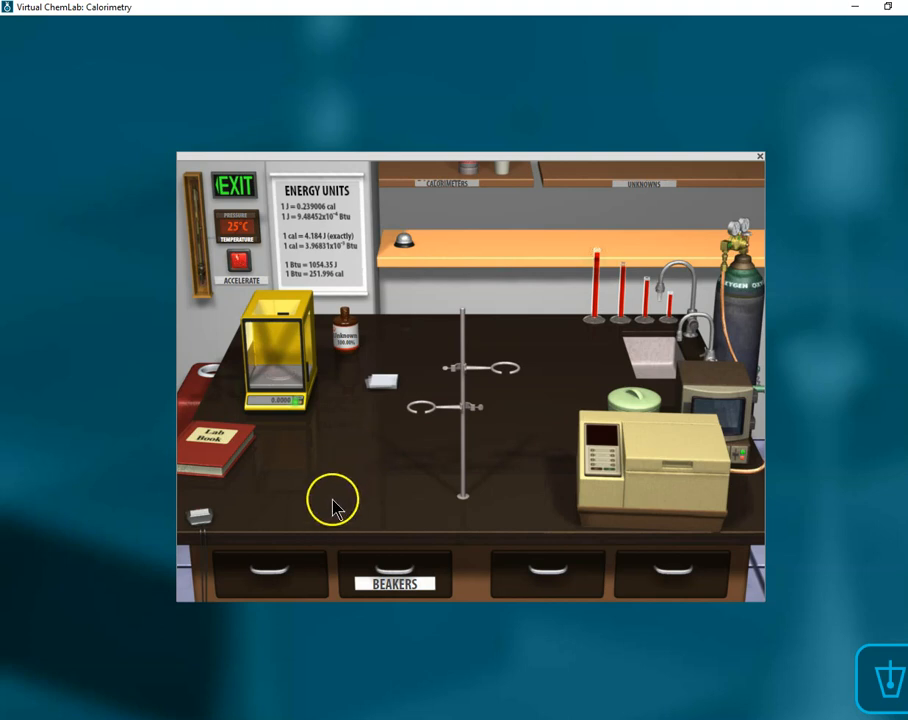
pyautogui.moveTo(828, 504)
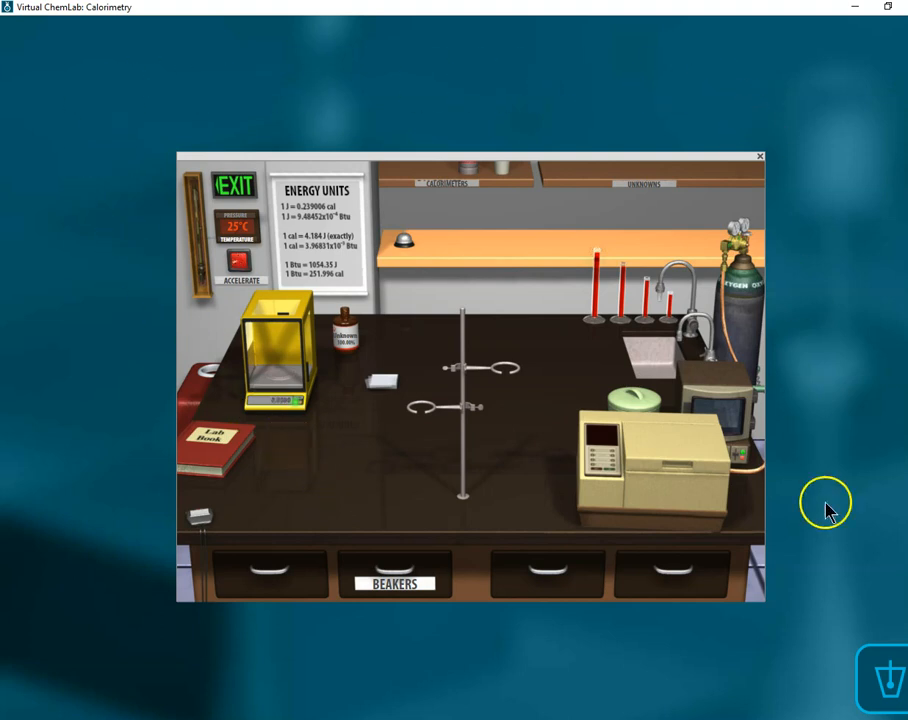
pyautogui.moveTo(720, 356)
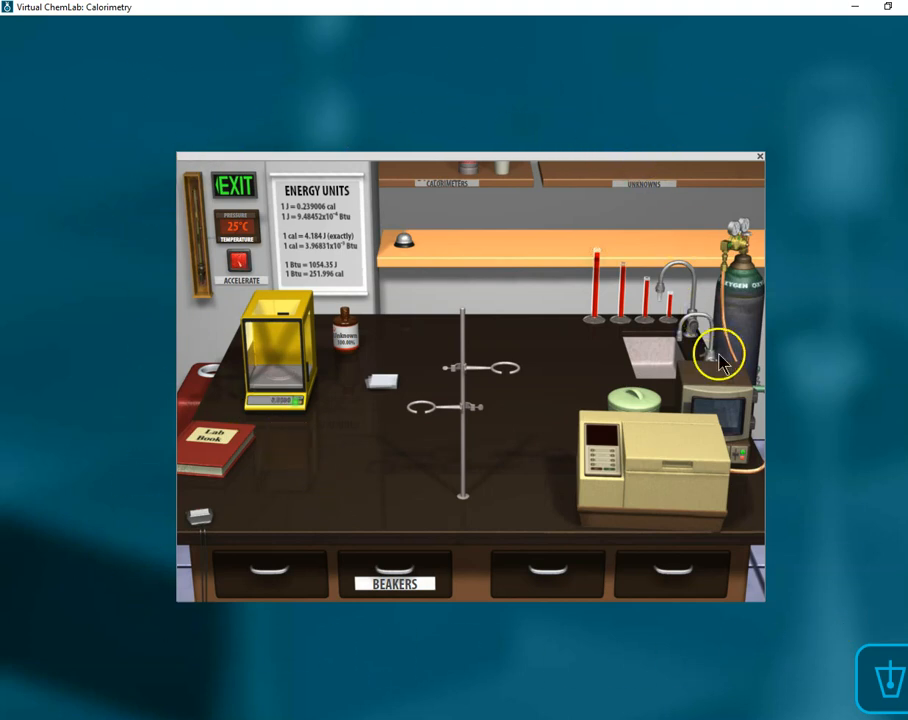
pyautogui.moveTo(518, 530)
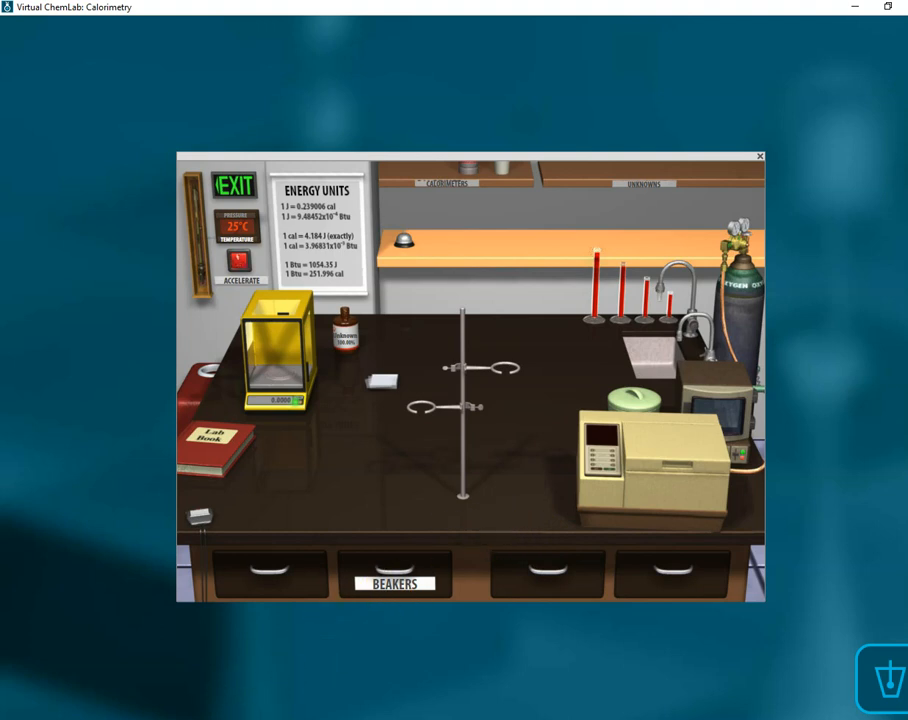
pyautogui.moveTo(84, 512)
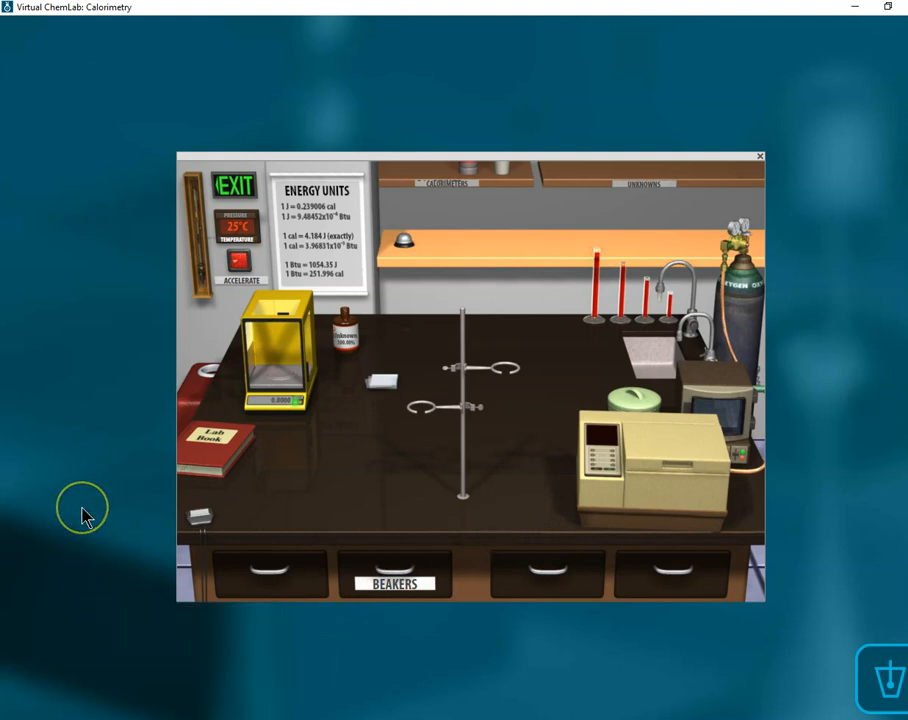